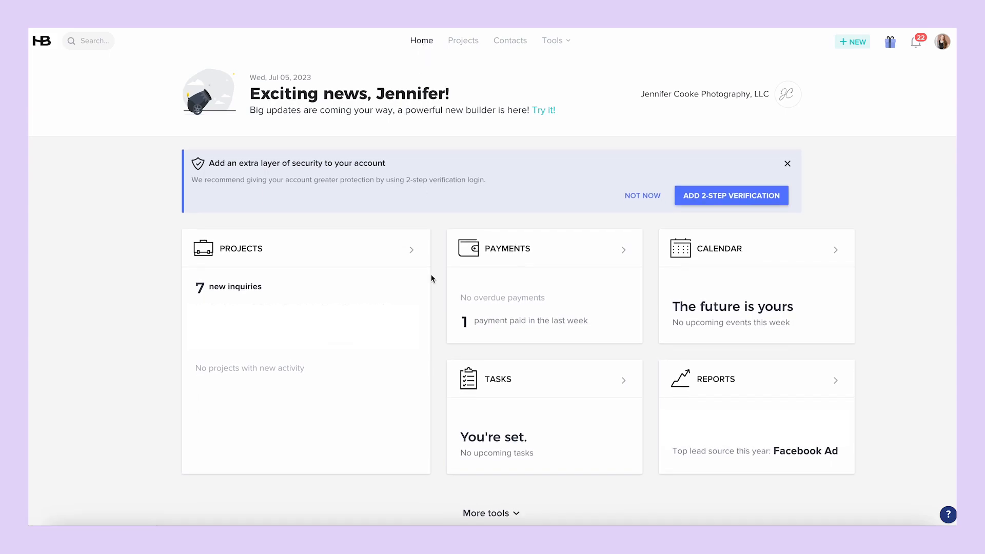
Show the saved Invoices templates in the Templates library
{"action": "left_click", "coordinate": [491, 514]}
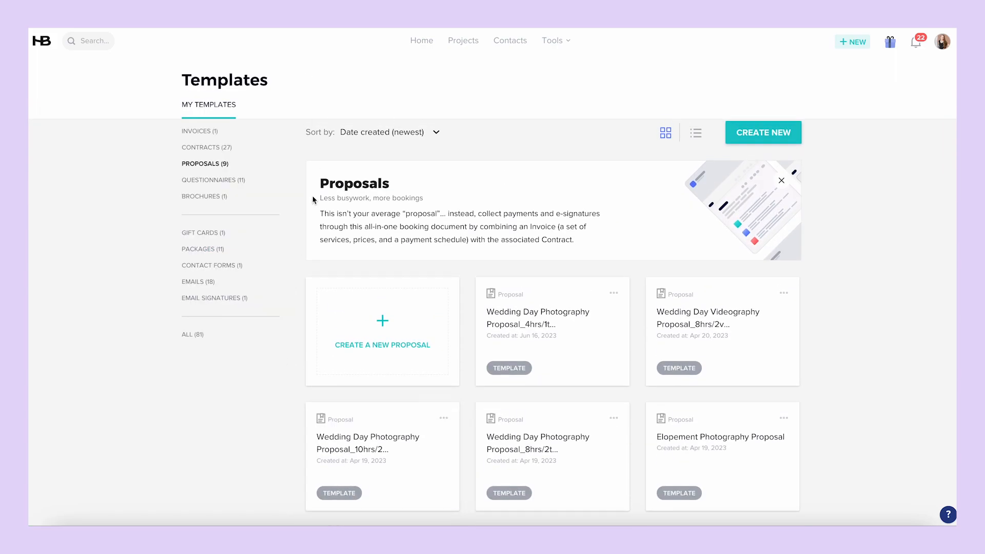
{"action": "left_click", "coordinate": [200, 130]}
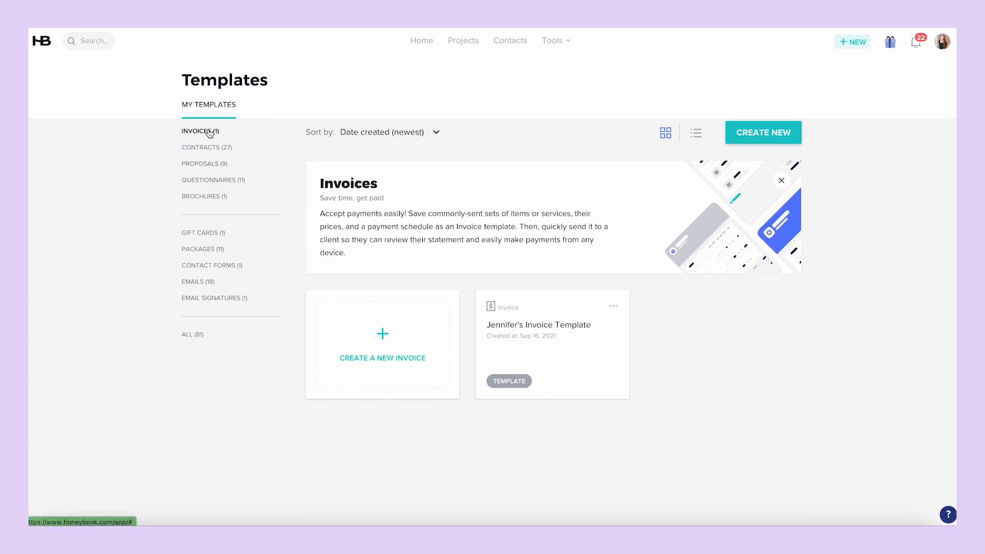
{"action": "mouse_move", "coordinate": [387, 342]}
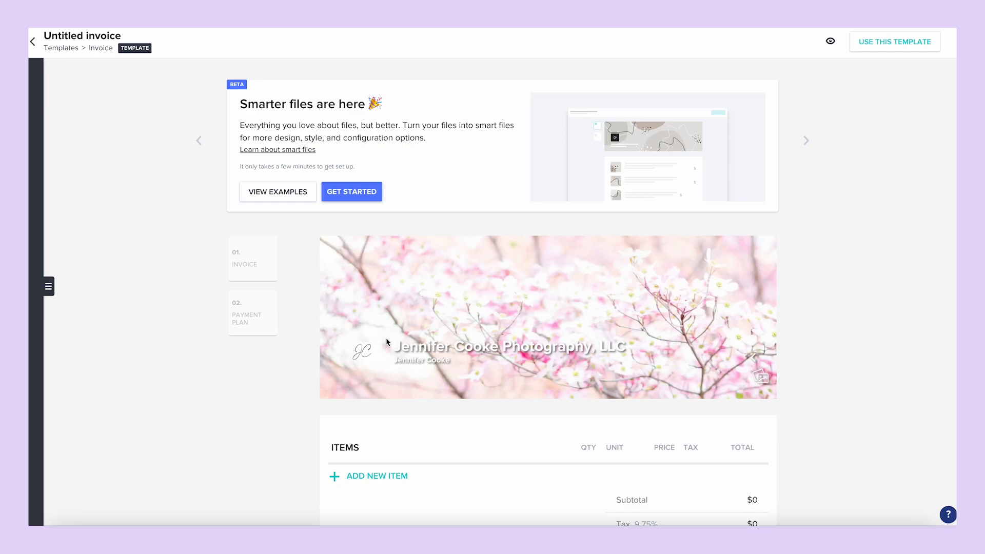
Scroll the new invoice template to reach its title for renaming
{"action": "scroll", "scroll_direction": "down", "scroll_amount": 3}
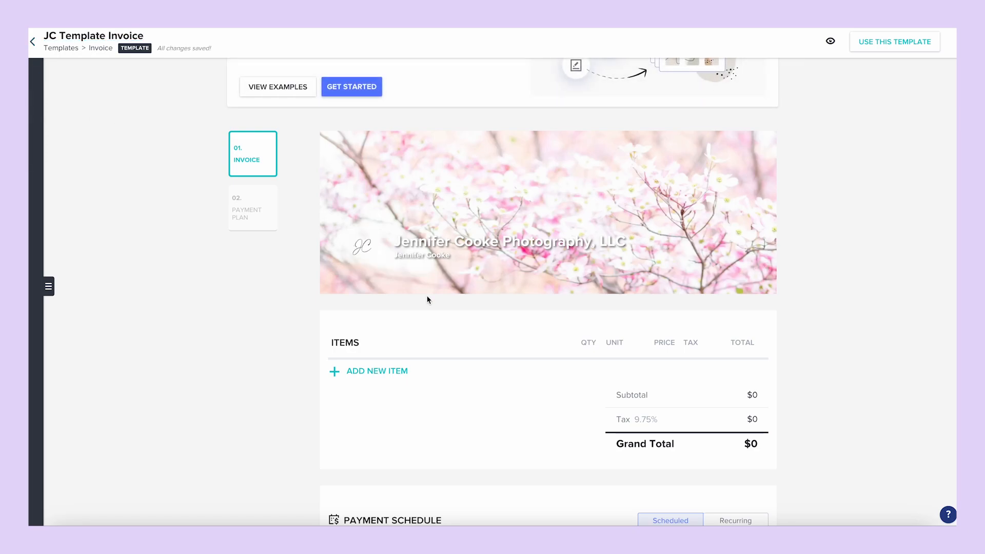
{"action": "mouse_move", "coordinate": [435, 428]}
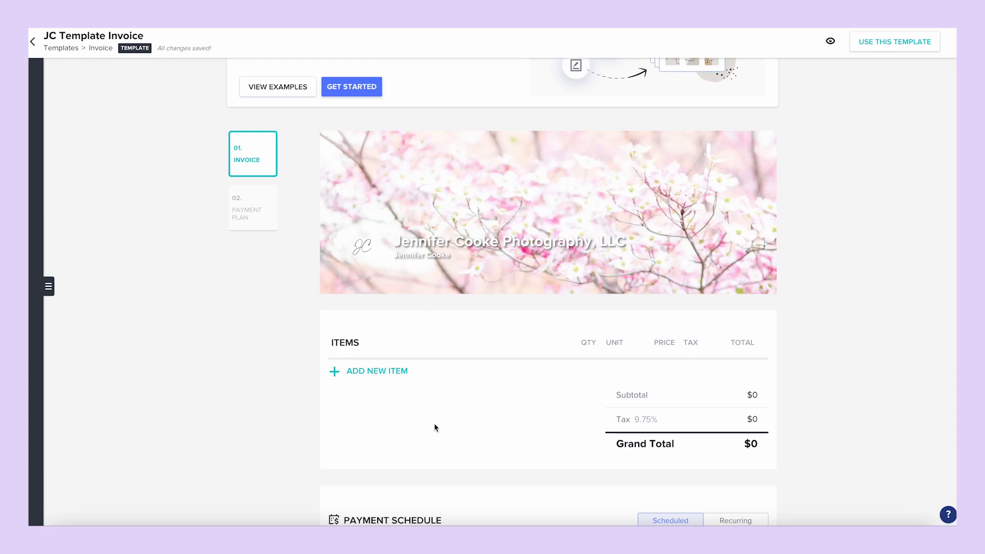
{"action": "mouse_move", "coordinate": [517, 398]}
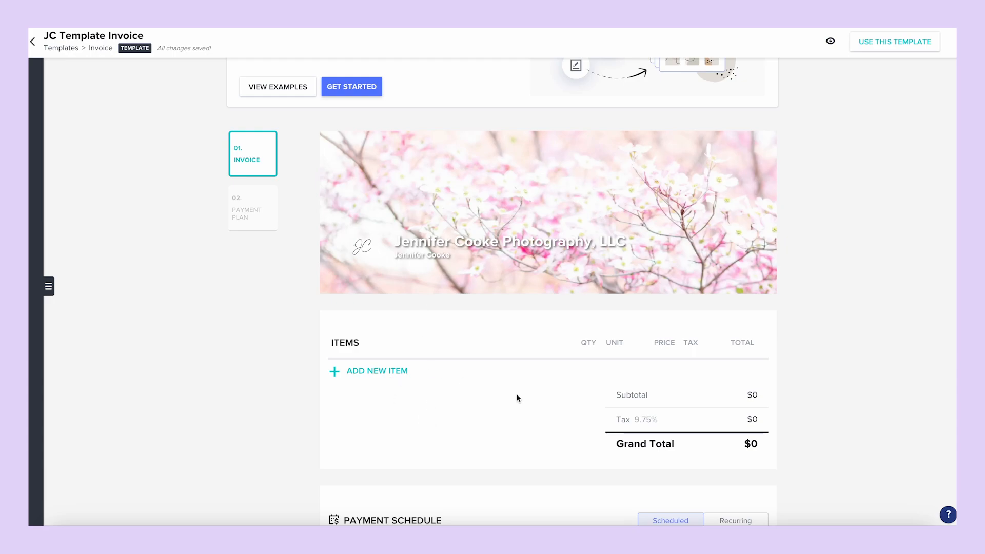
Add a new invoice item named Wedding Photography
{"action": "scroll", "scroll_direction": "down", "scroll_amount": 3}
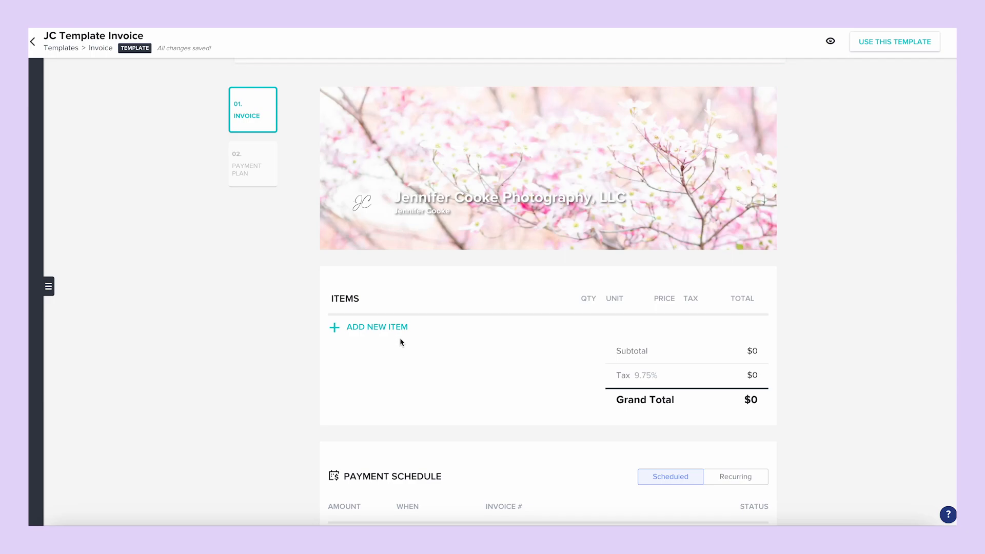
{"action": "scroll", "scroll_direction": "down", "scroll_amount": 3}
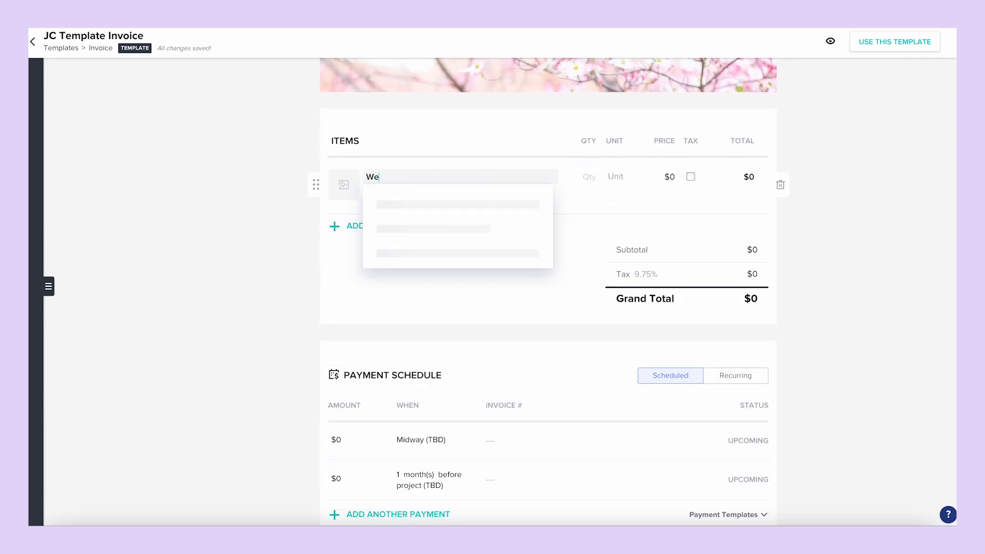
{"action": "type", "text": "dding"}
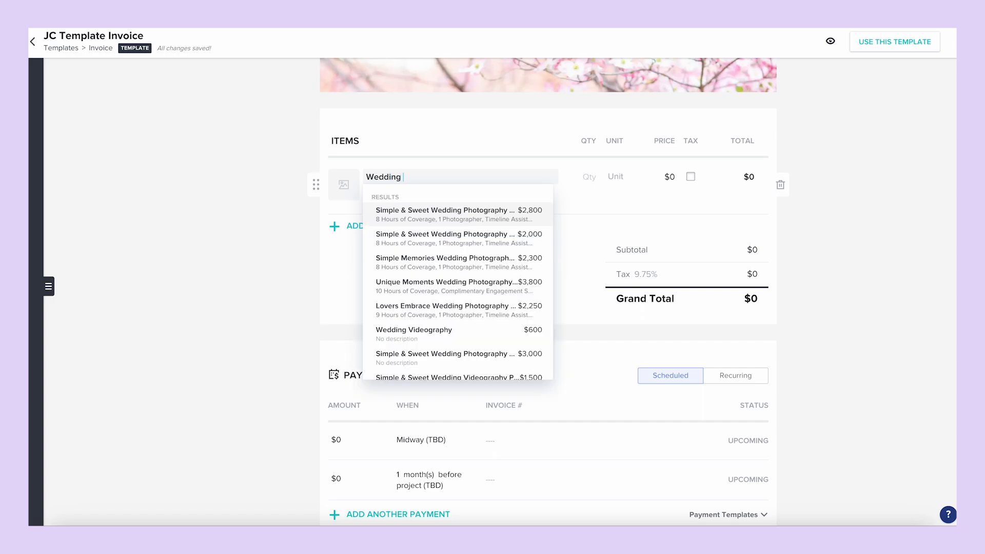
{"action": "type", "text": "Photogra"}
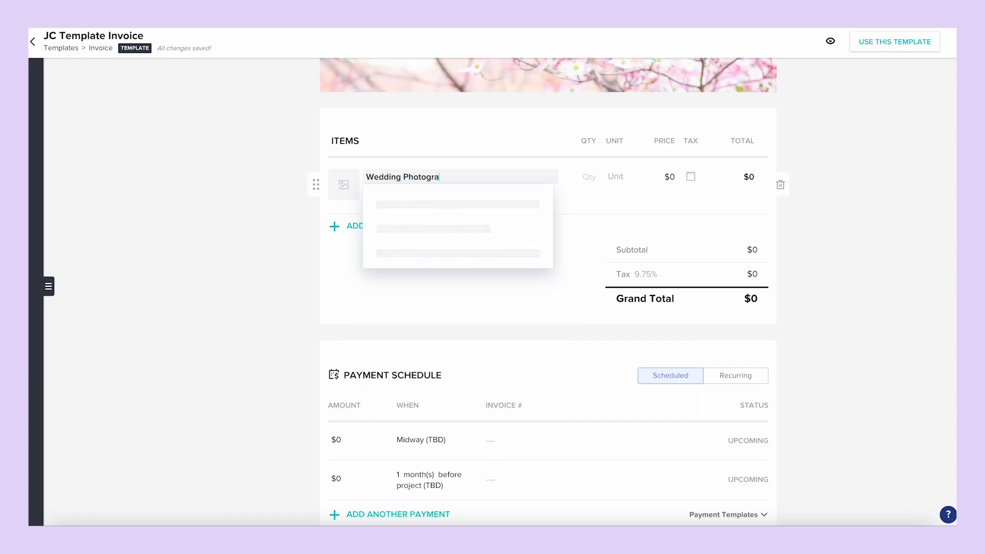
{"action": "type", "text": "phy"}
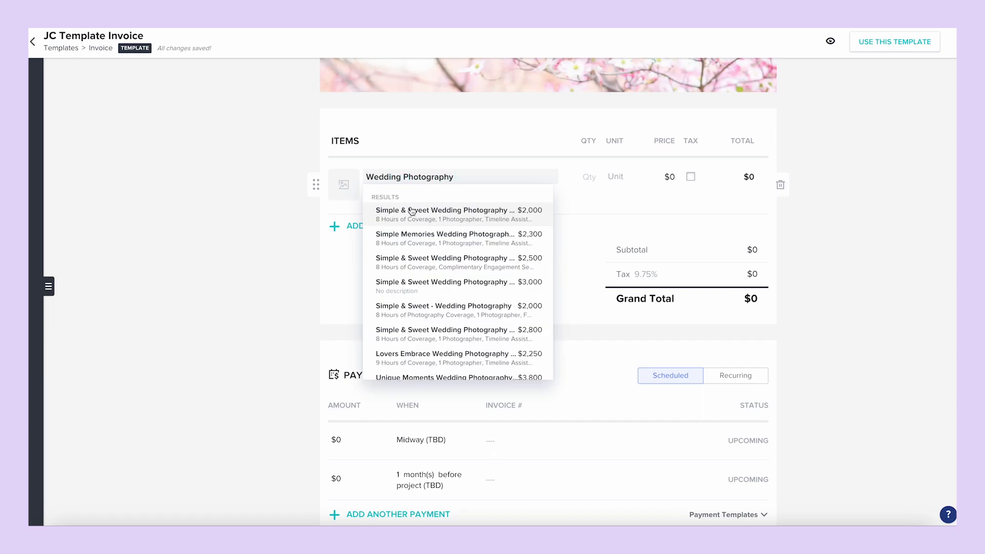
{"action": "left_click", "coordinate": [441, 195]}
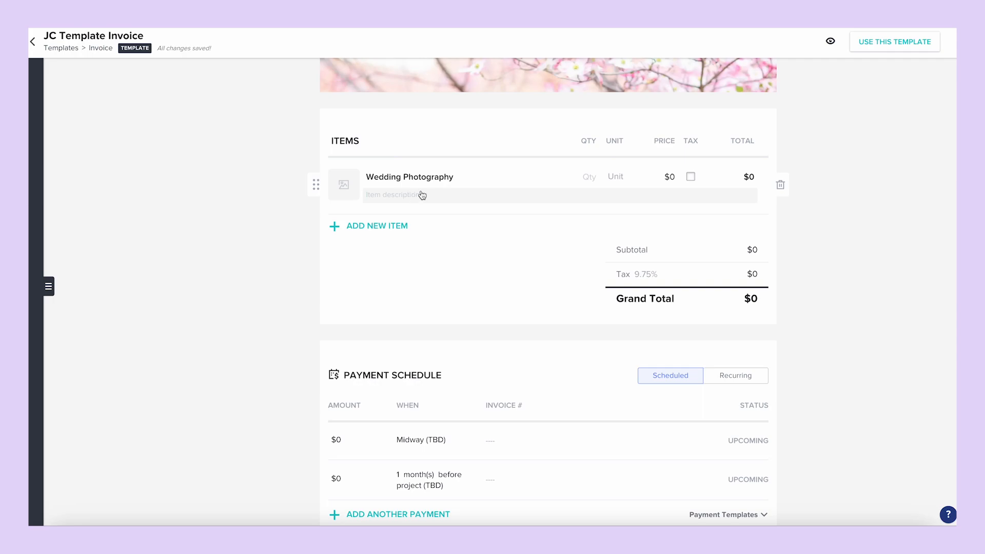
Describe the item as 8 Hours of Coverage and price it at $3,000
{"action": "type", "text": "8 Hours of C"}
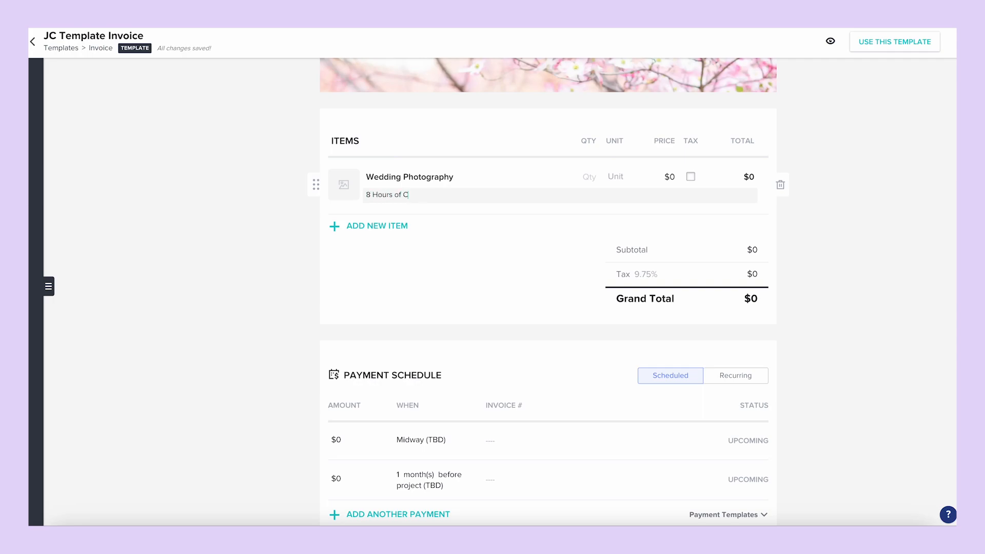
{"action": "type", "text": "overage, 2 Photographers, Online Gallery of Images"}
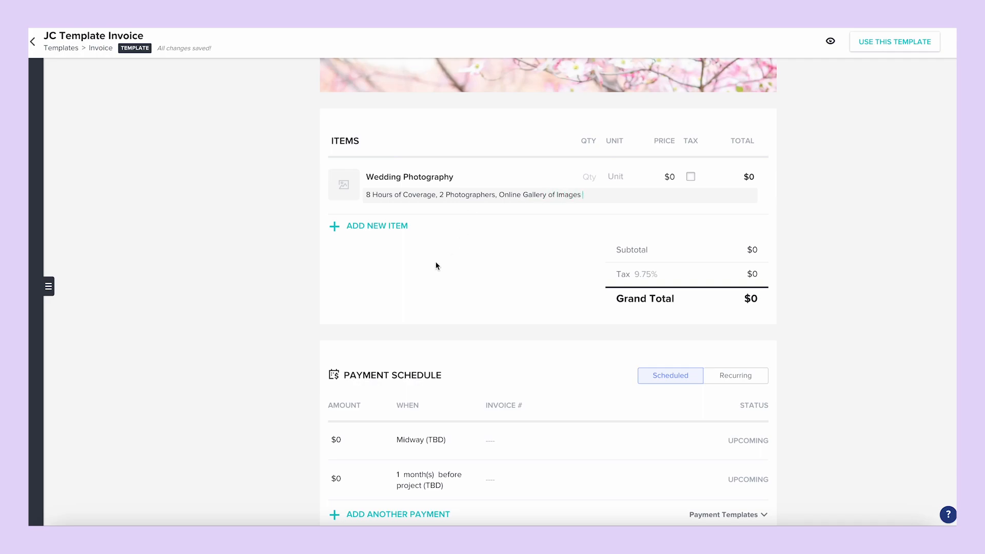
{"action": "mouse_move", "coordinate": [677, 182]}
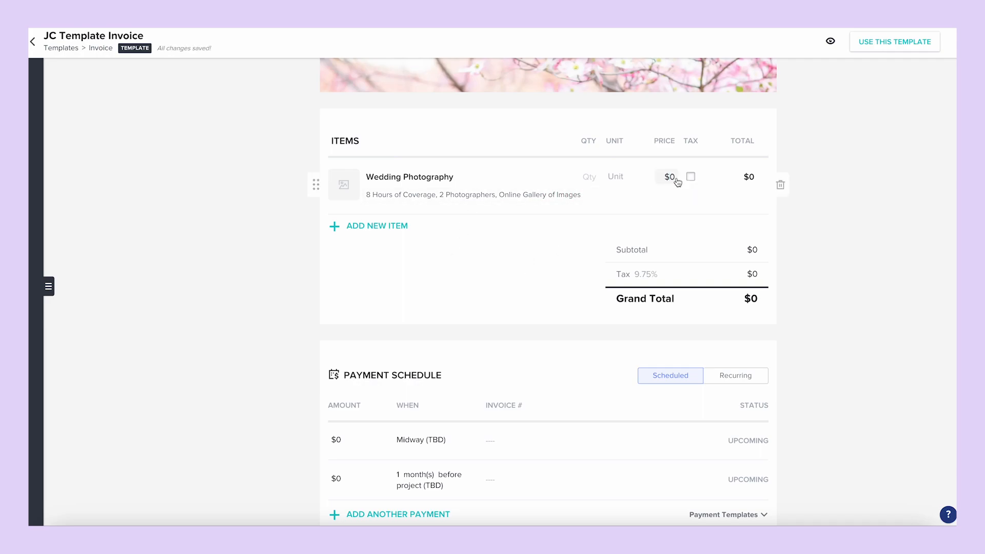
{"action": "type", "text": "30"}
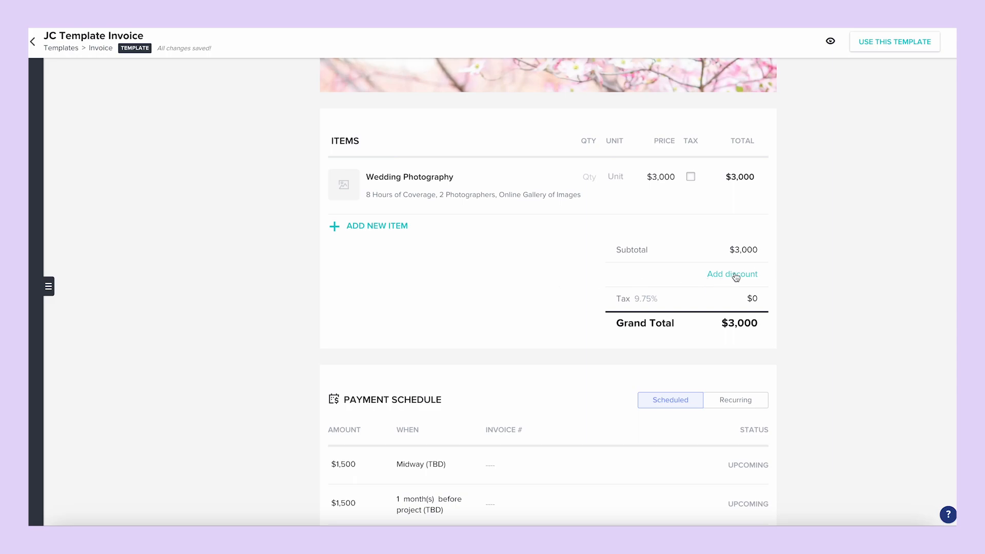
Switch the first payment's due date to a Custom Date
{"action": "scroll", "scroll_direction": "down", "scroll_amount": 3}
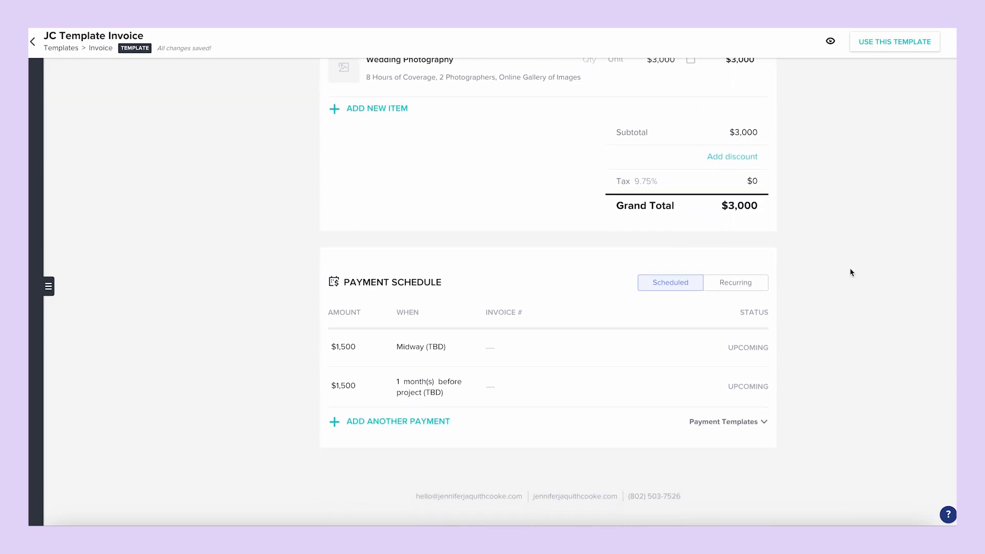
{"action": "scroll", "scroll_direction": "up", "scroll_amount": 3}
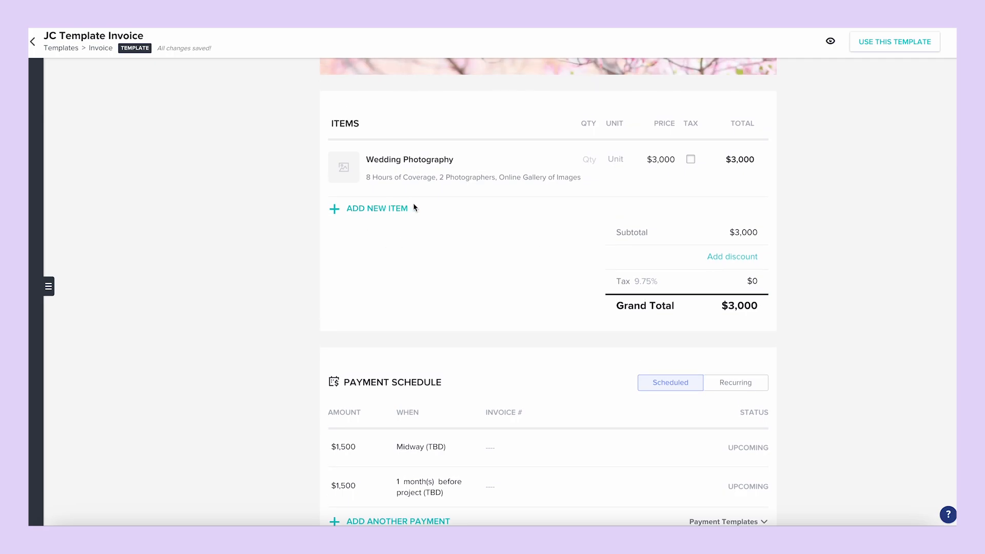
{"action": "scroll", "scroll_direction": "down", "scroll_amount": 3}
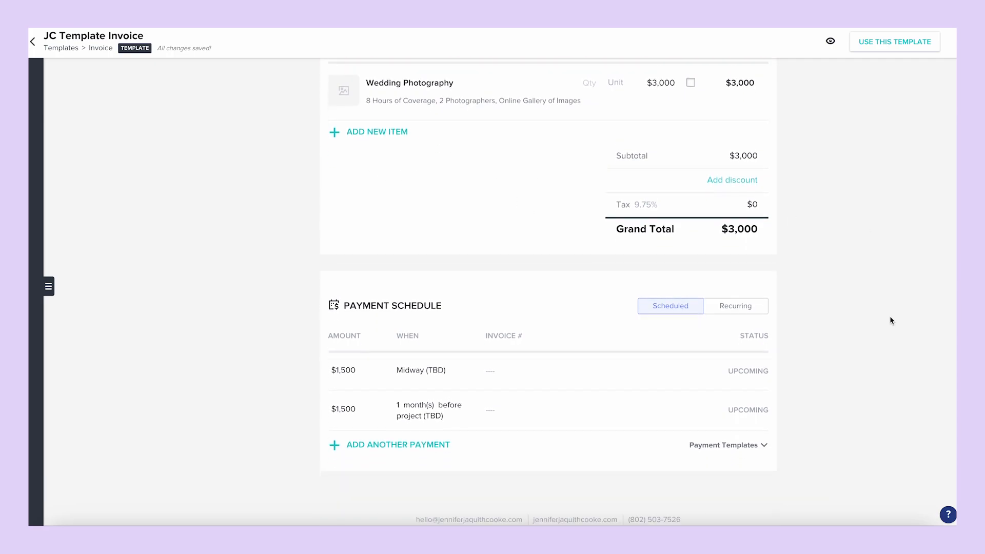
{"action": "scroll", "scroll_direction": "down", "scroll_amount": 3}
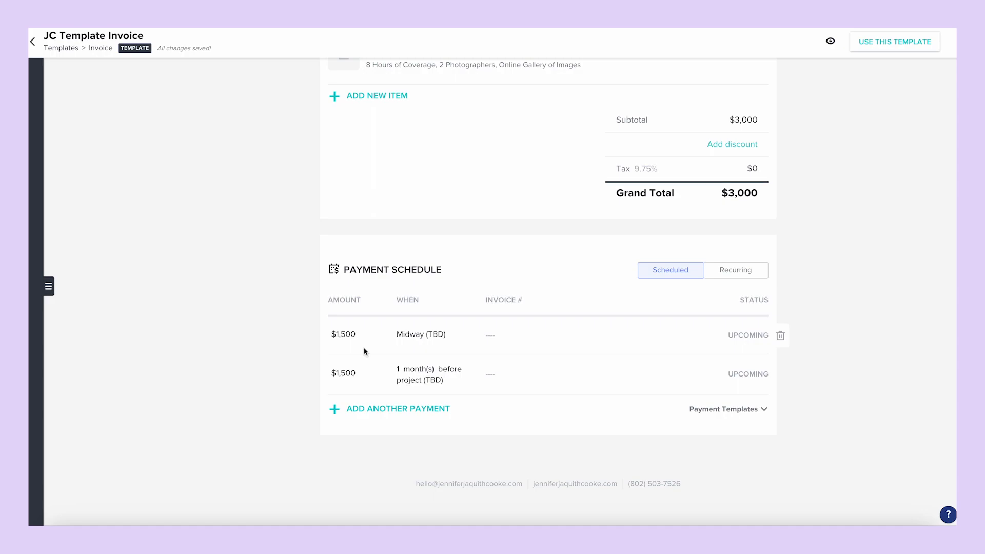
{"action": "mouse_move", "coordinate": [351, 344]}
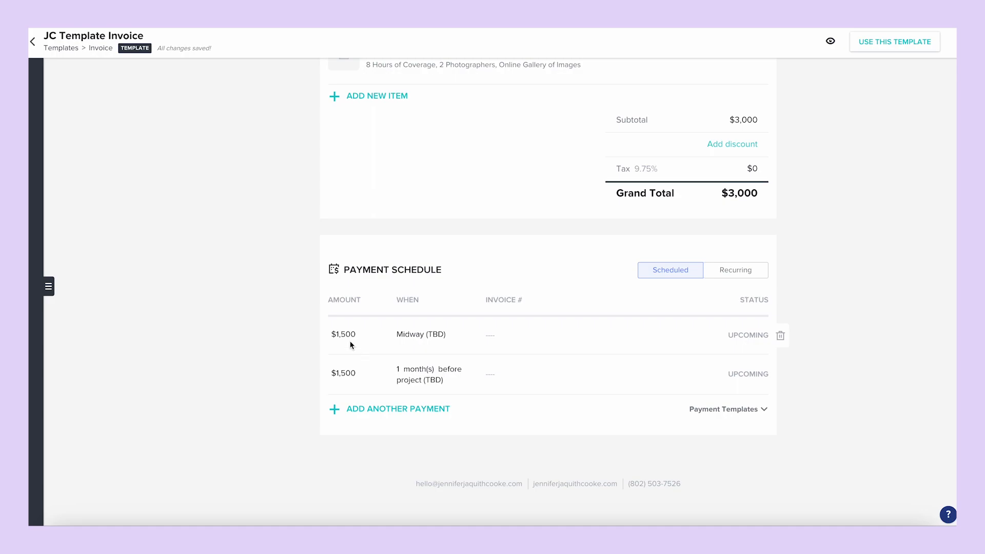
{"action": "left_click", "coordinate": [421, 334]}
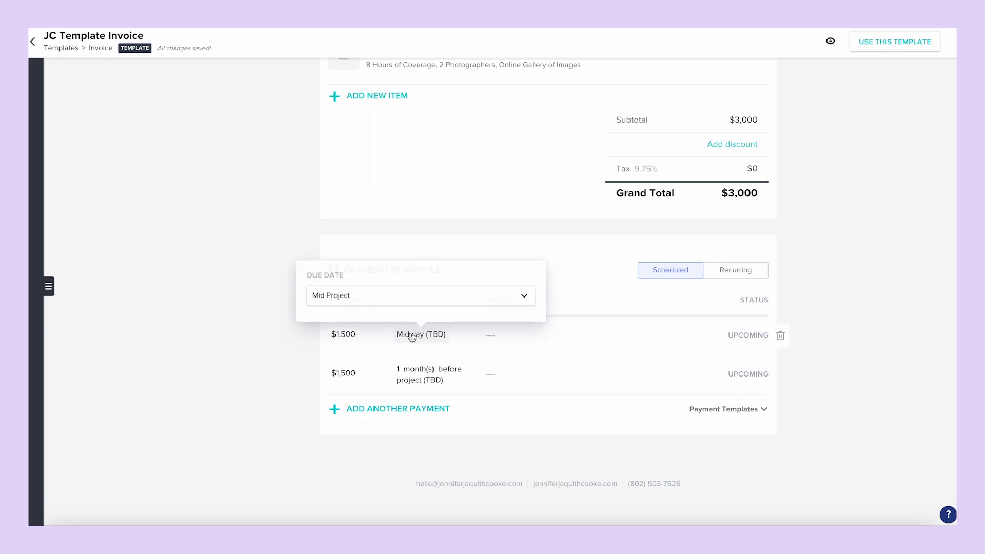
{"action": "left_click", "coordinate": [420, 296]}
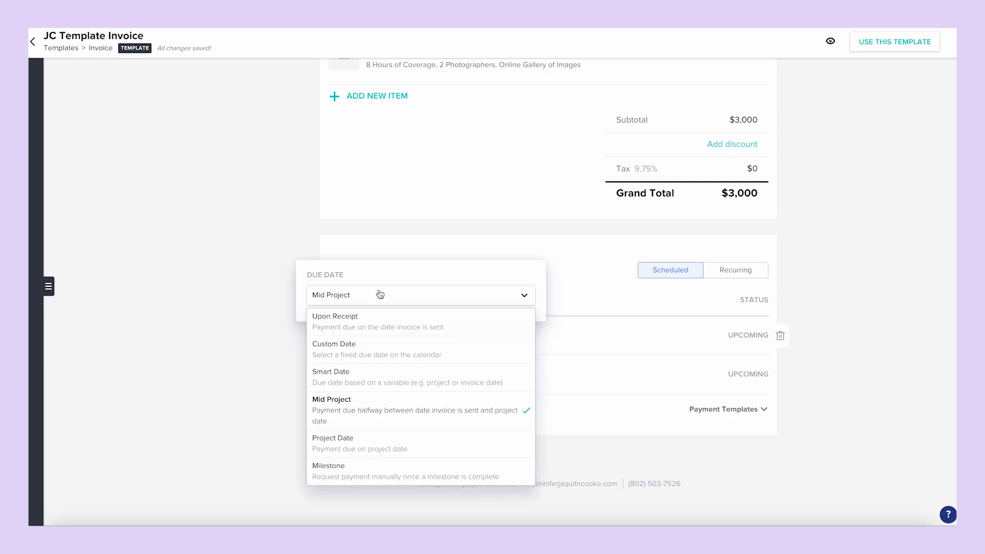
{"action": "left_click", "coordinate": [334, 343]}
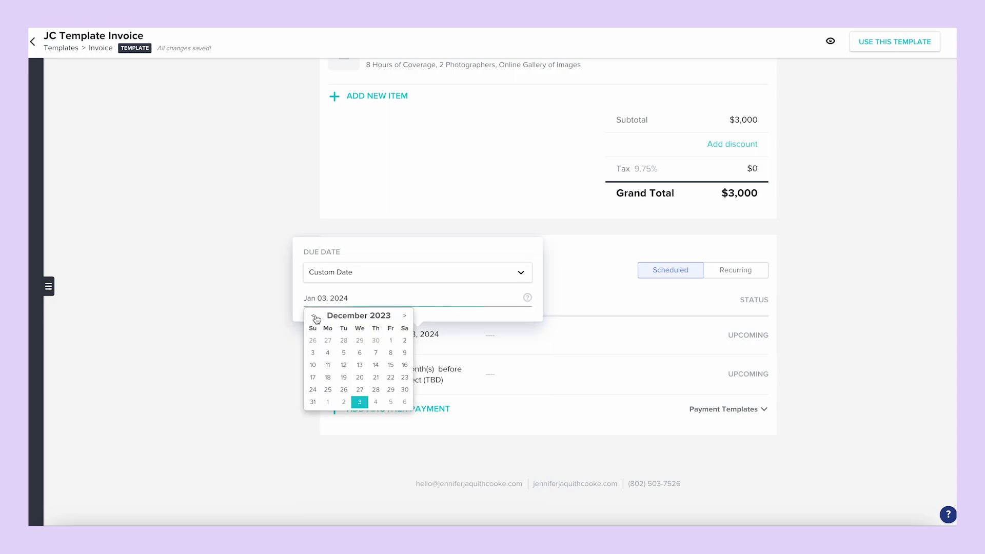
Pick Jul 5, 2023 on the calendar as the first payment's due date
{"action": "left_click", "coordinate": [312, 315]}
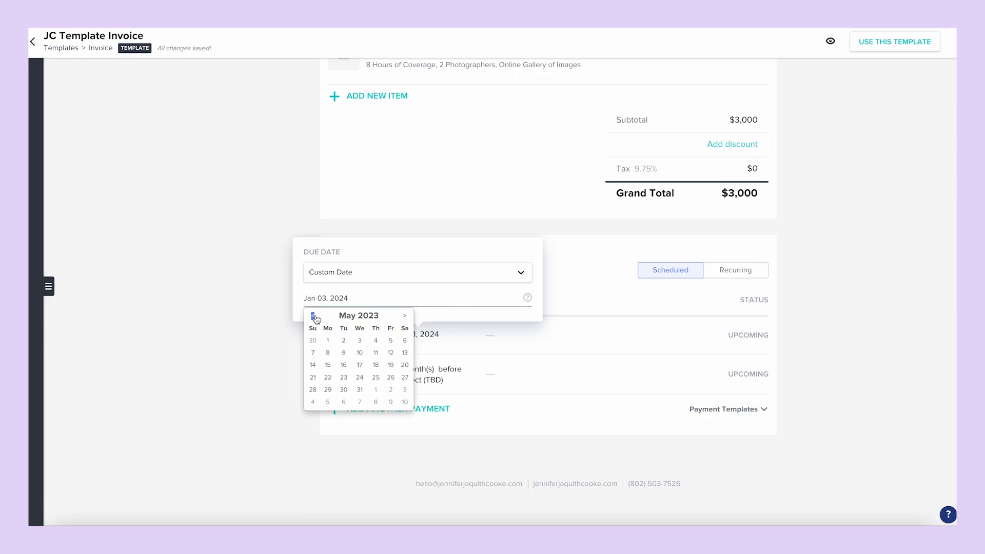
{"action": "left_click", "coordinate": [404, 315]}
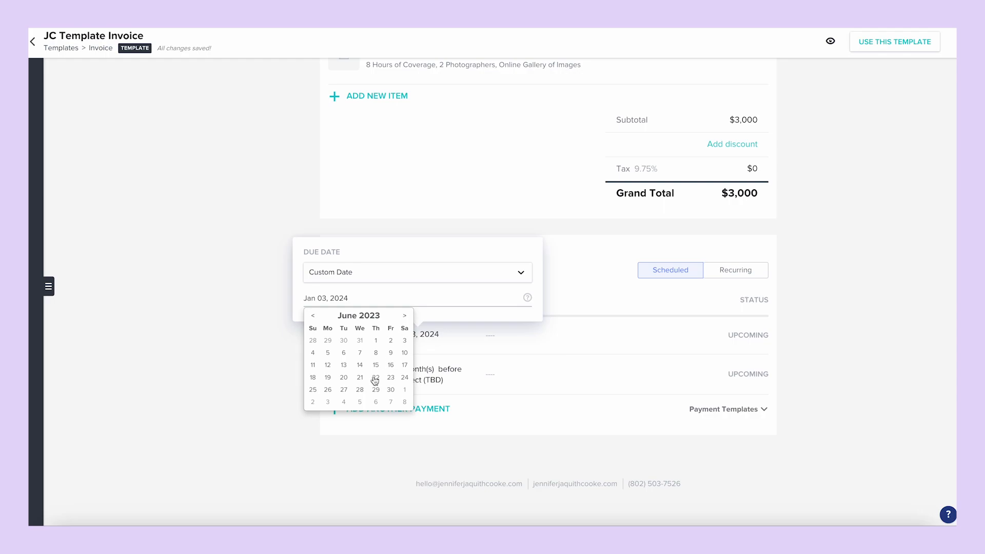
{"action": "left_click", "coordinate": [404, 315]}
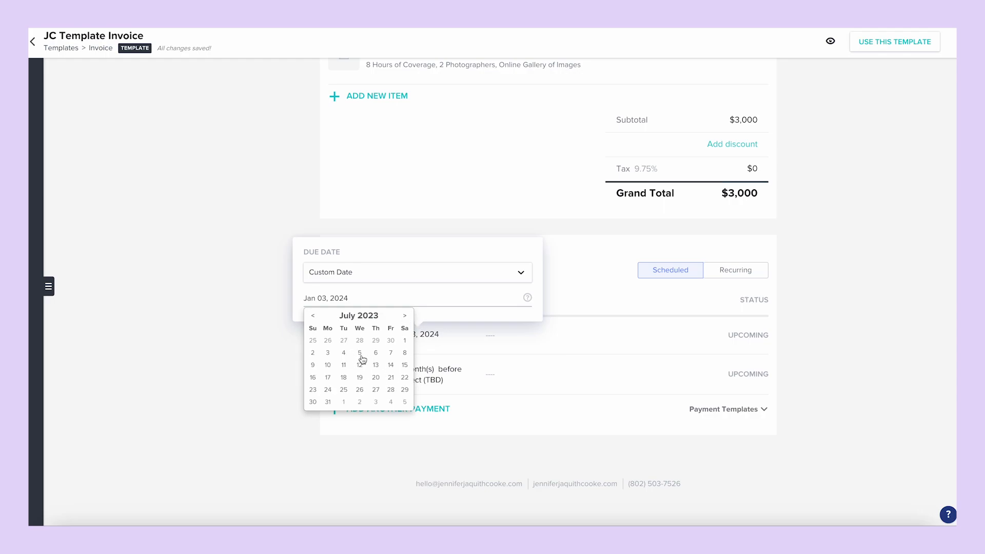
{"action": "left_click", "coordinate": [360, 352]}
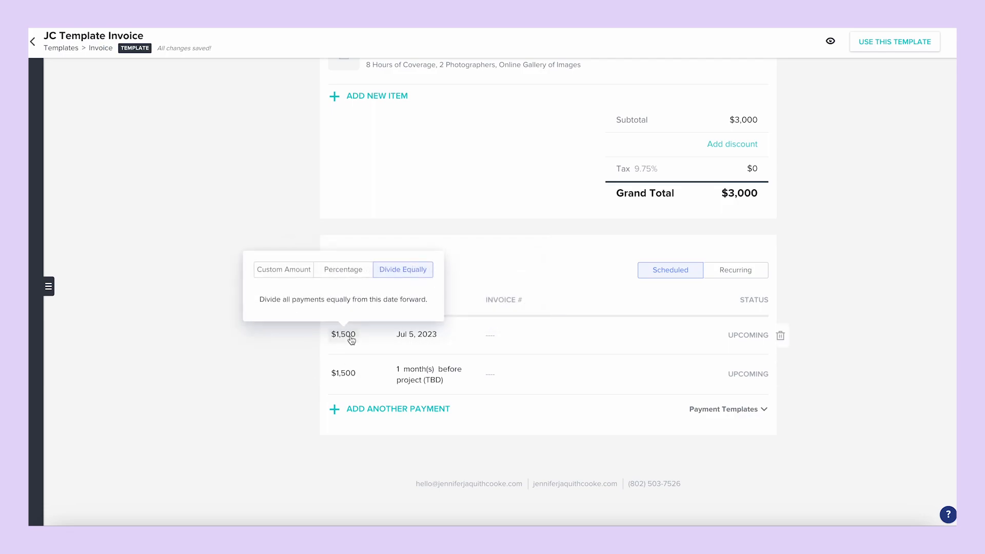
Give the first payment a custom amount of $1,000
{"action": "left_click", "coordinate": [283, 270]}
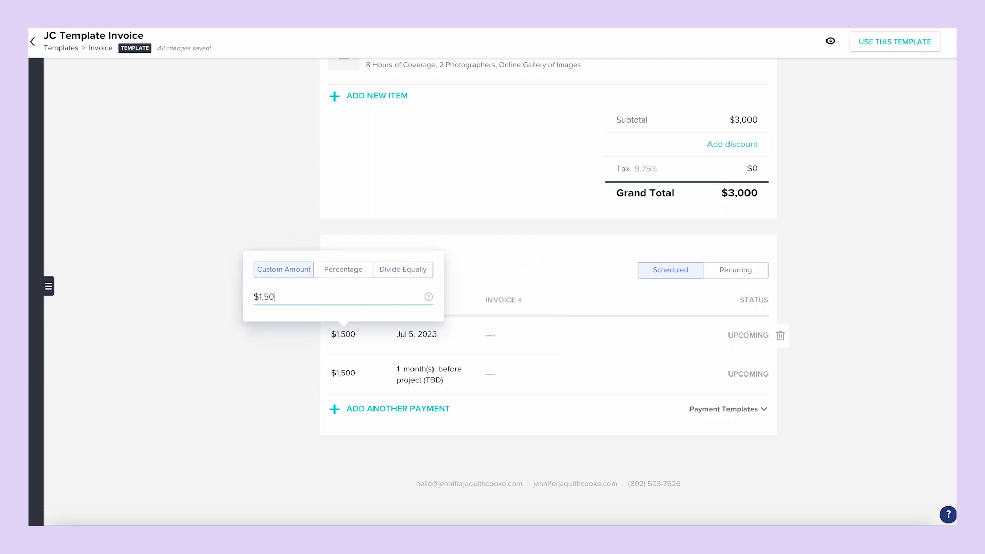
{"action": "left_click", "coordinate": [247, 341]}
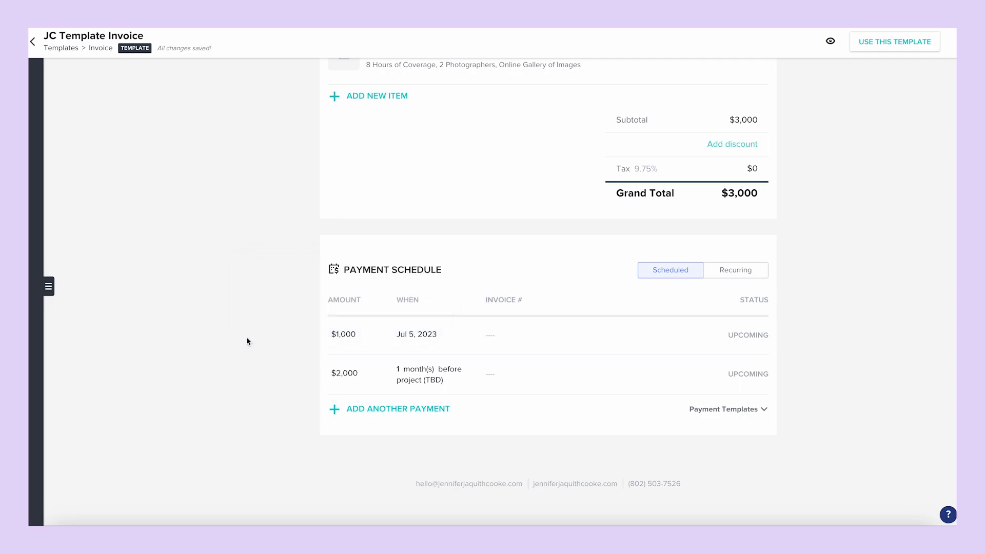
{"action": "mouse_move", "coordinate": [430, 372]}
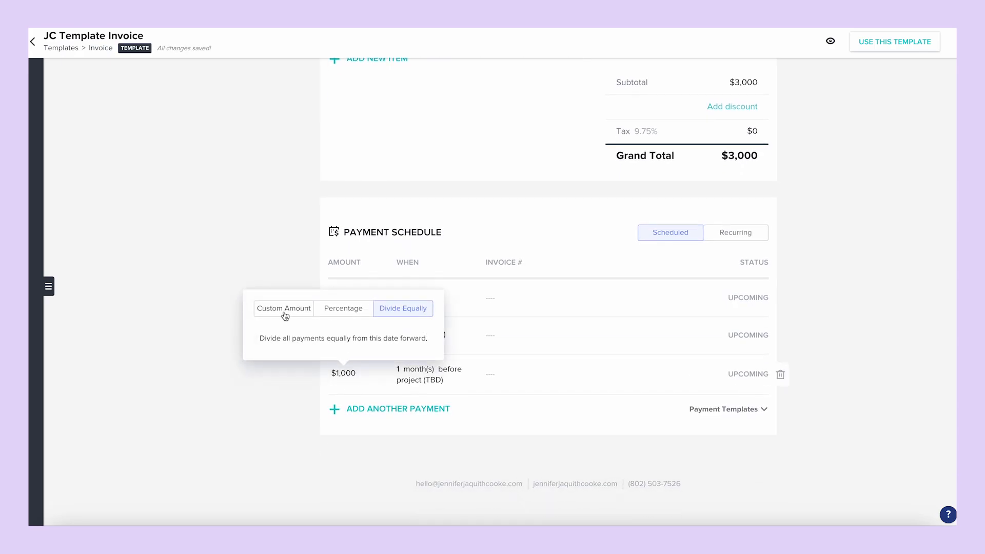
Set the later payments to $500 each and add another installment to the schedule
{"action": "left_click", "coordinate": [284, 308]}
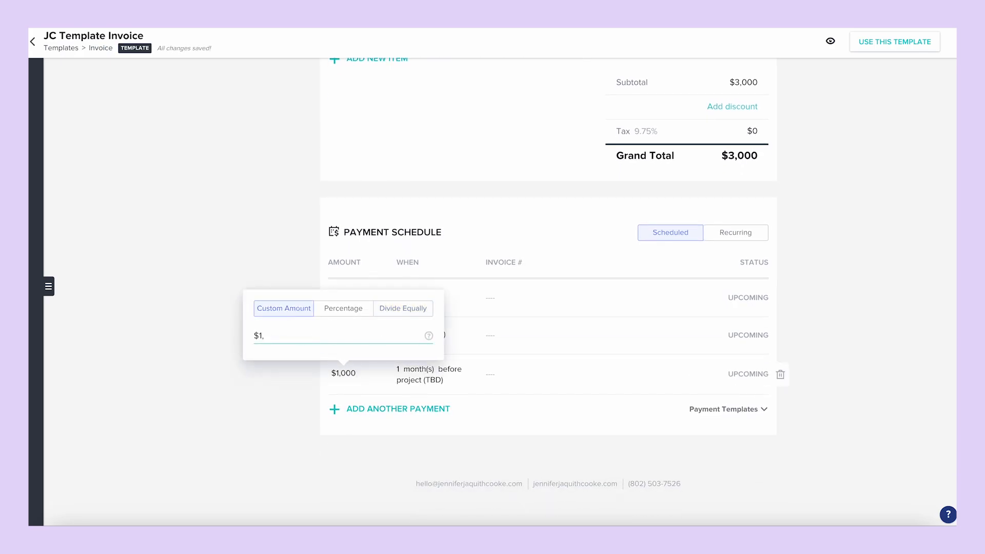
{"action": "type", "text": "500"}
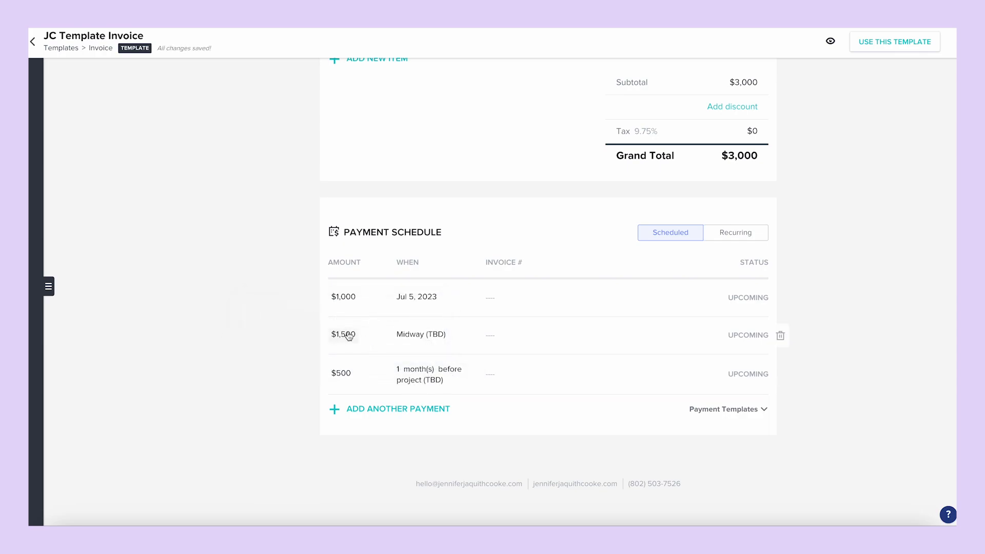
{"action": "left_click", "coordinate": [344, 334]}
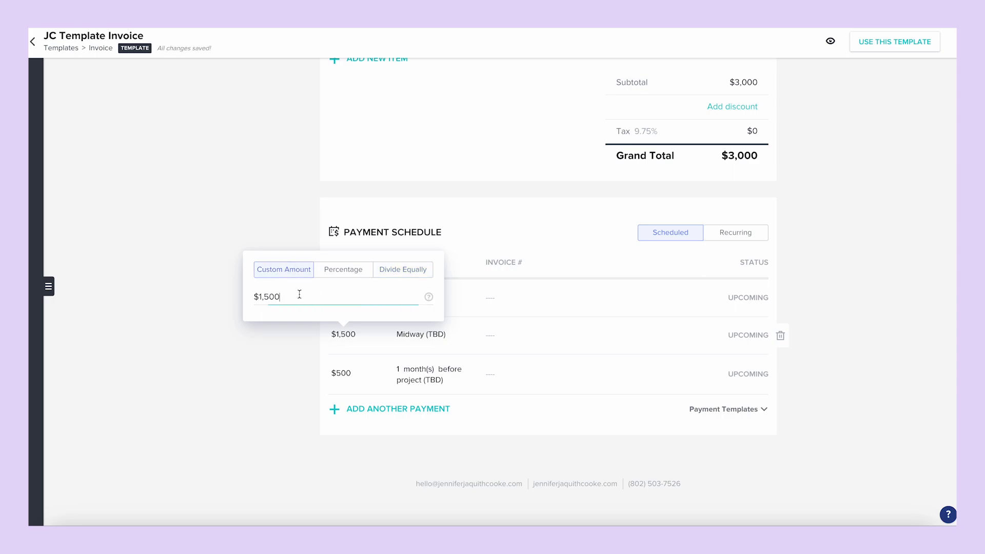
{"action": "type", "text": "500"}
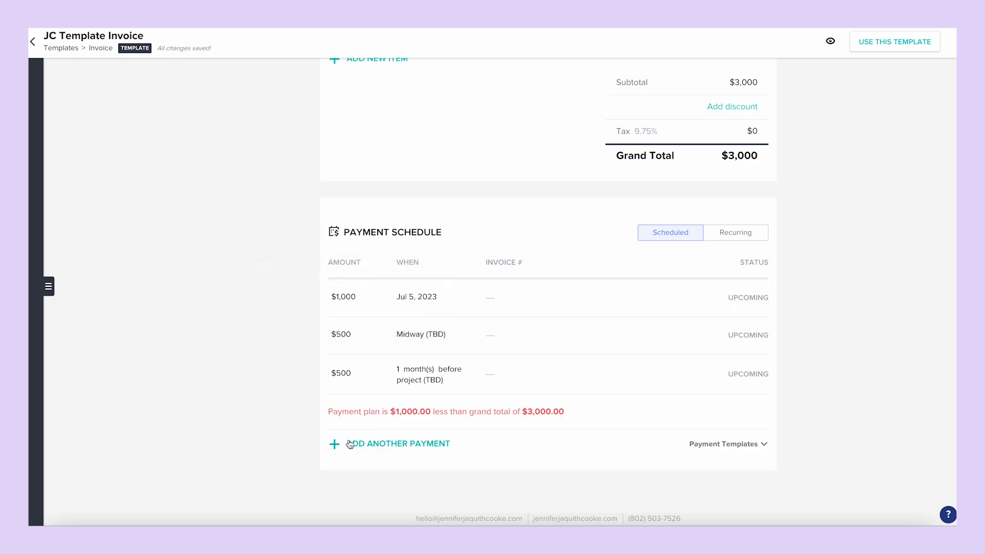
{"action": "left_click", "coordinate": [397, 444]}
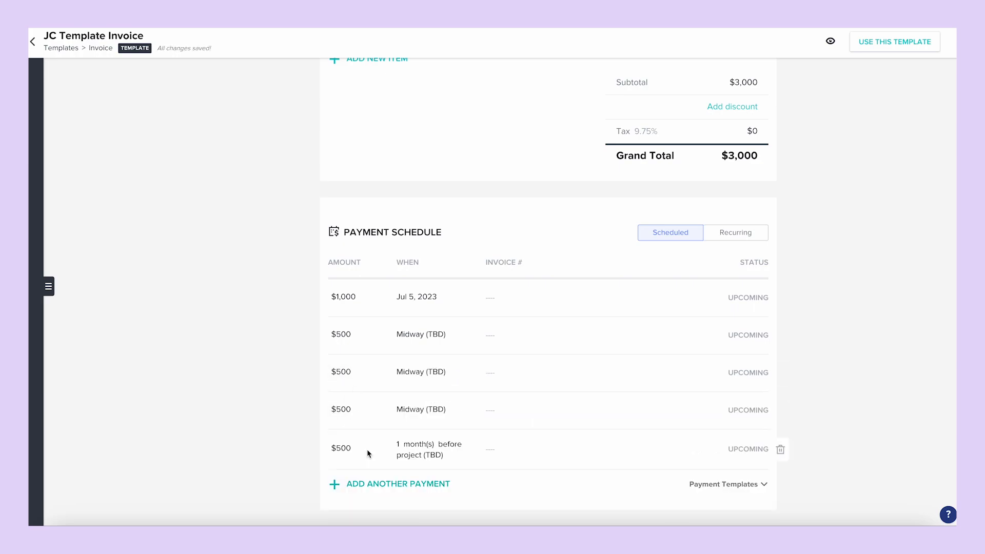
{"action": "scroll", "scroll_direction": "down", "scroll_amount": 3}
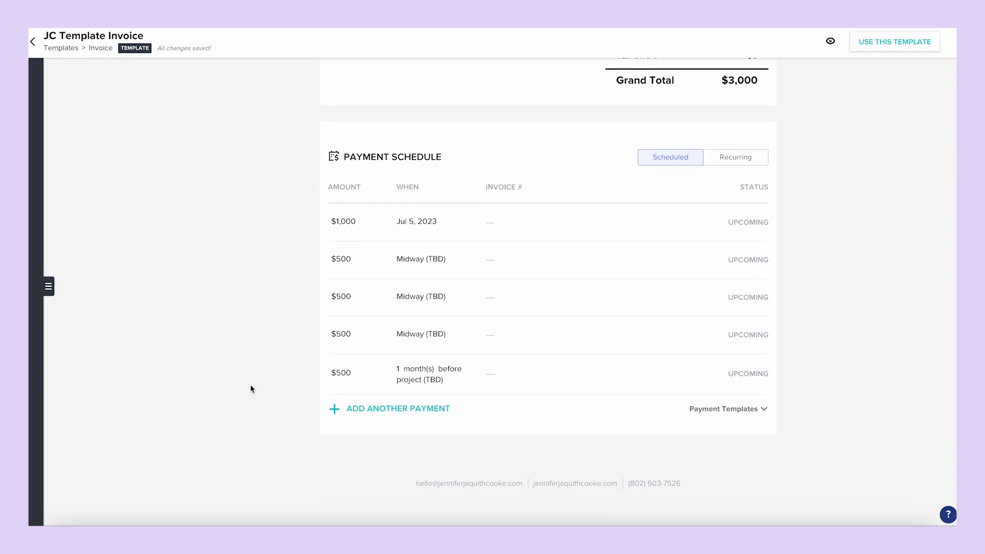
{"action": "mouse_move", "coordinate": [414, 296]}
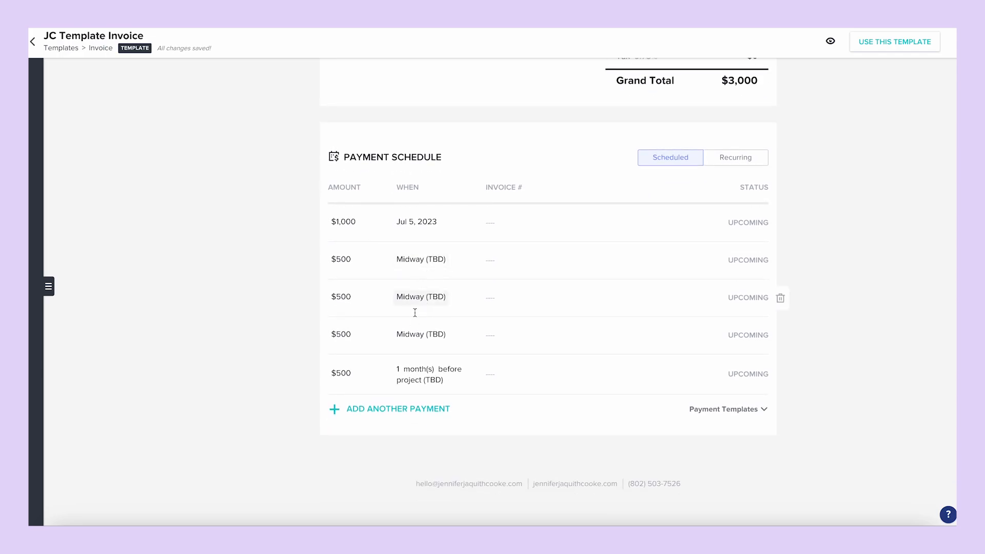
{"action": "left_click", "coordinate": [421, 297]}
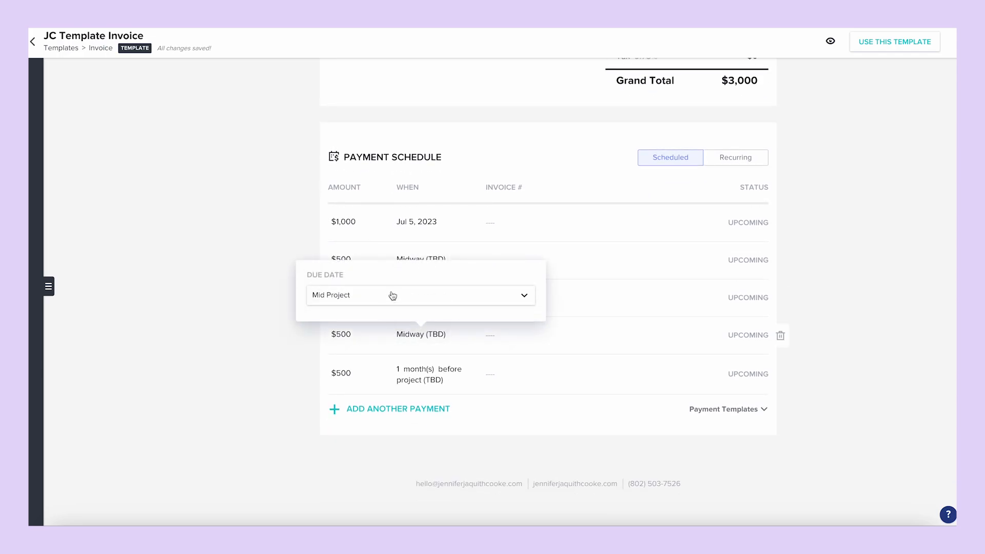
{"action": "left_click", "coordinate": [420, 296]}
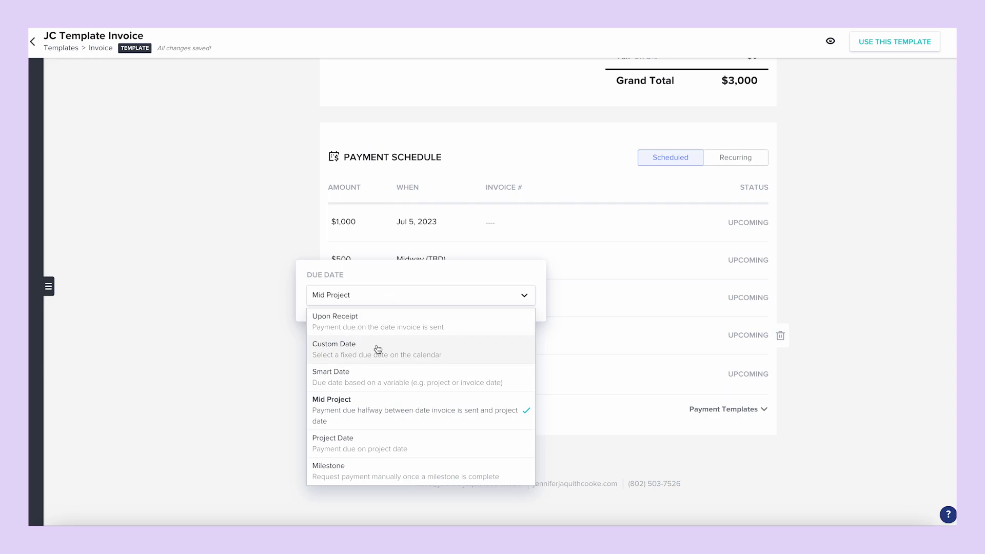
{"action": "mouse_move", "coordinate": [364, 413]}
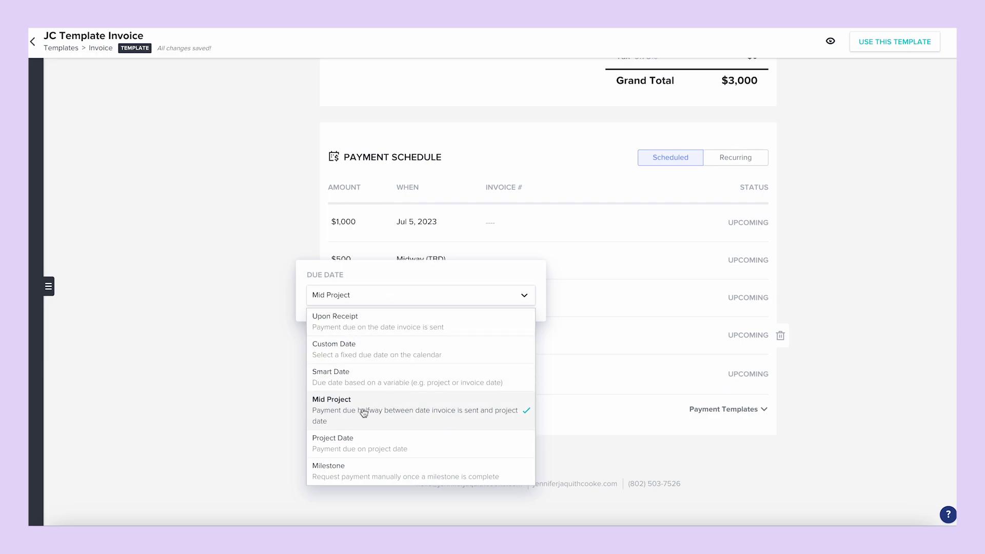
{"action": "mouse_move", "coordinate": [370, 479]}
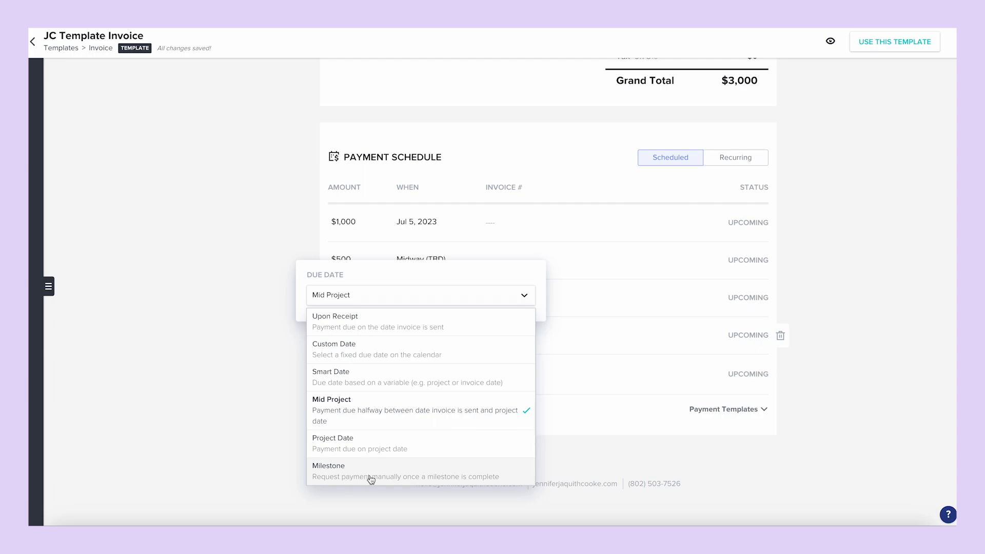
{"action": "mouse_move", "coordinate": [387, 438]}
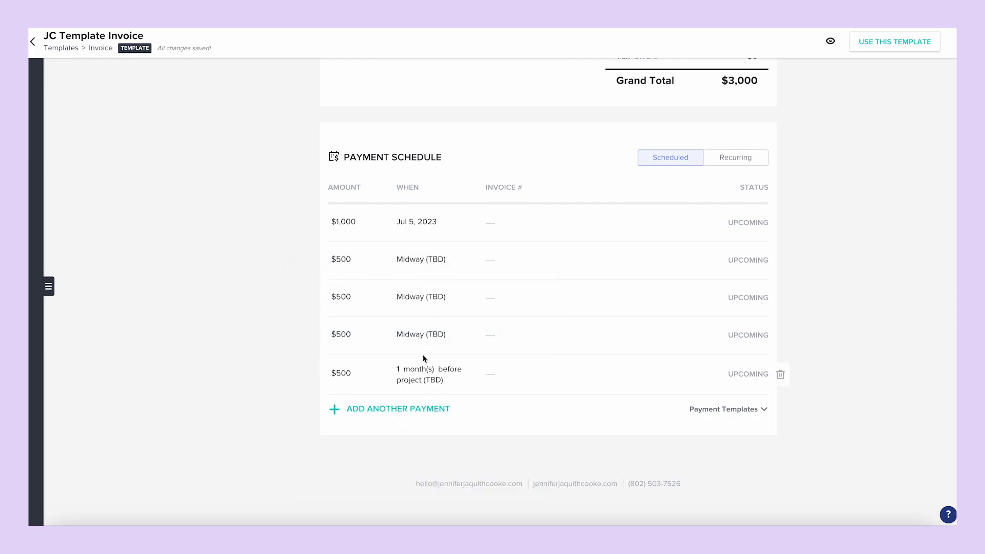
{"action": "mouse_move", "coordinate": [766, 366]}
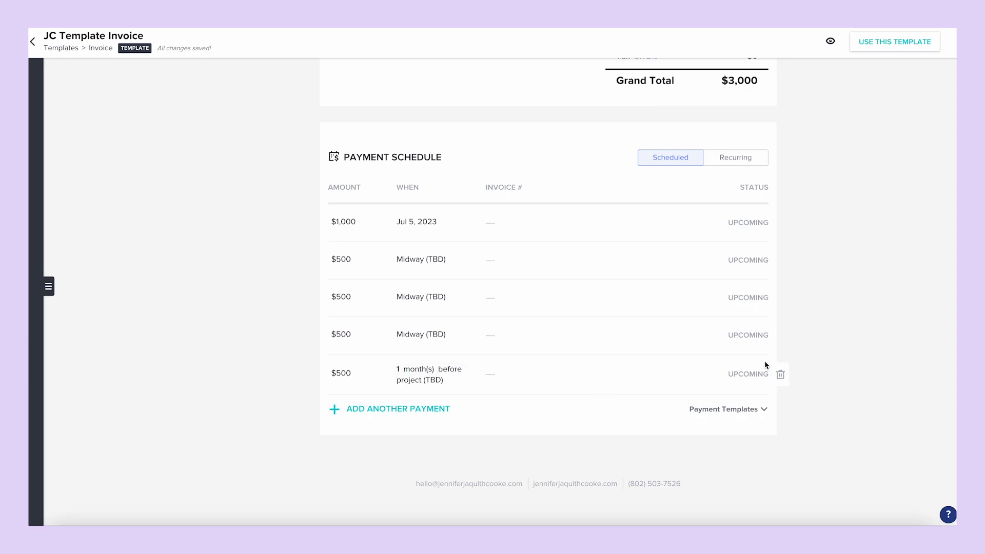
{"action": "mouse_move", "coordinate": [469, 222]}
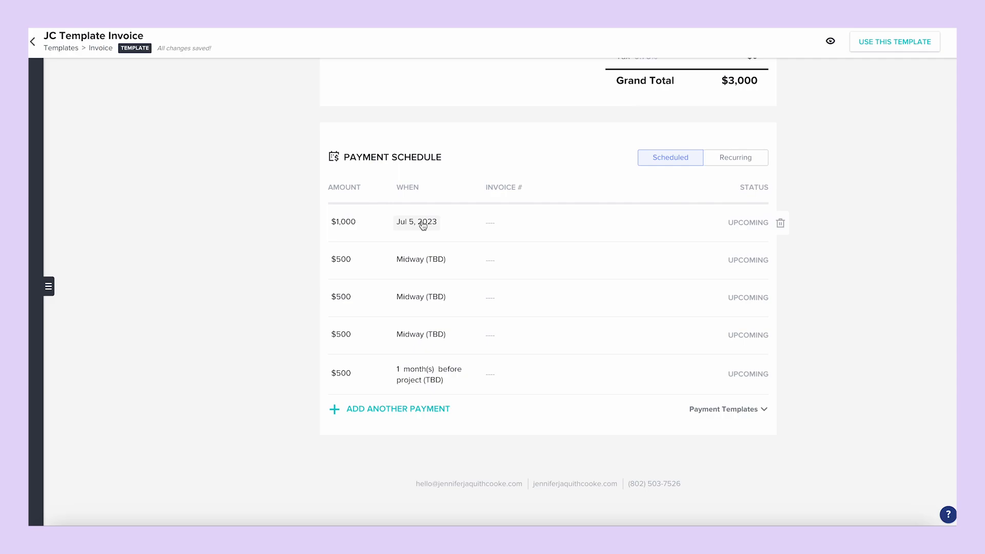
{"action": "mouse_move", "coordinate": [663, 275]}
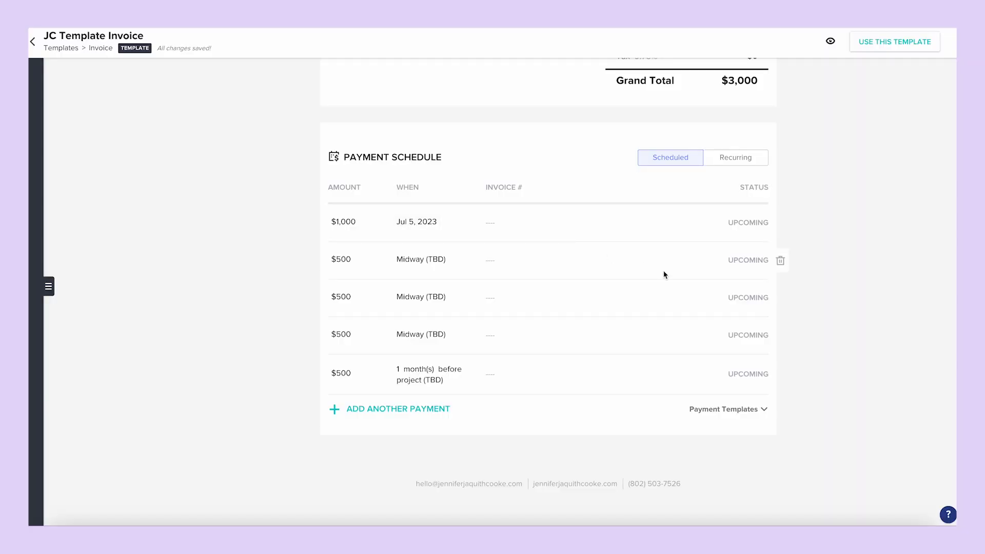
Use the template to create a new project file named JC Template Invoice
{"action": "scroll", "scroll_direction": "up", "scroll_amount": 3}
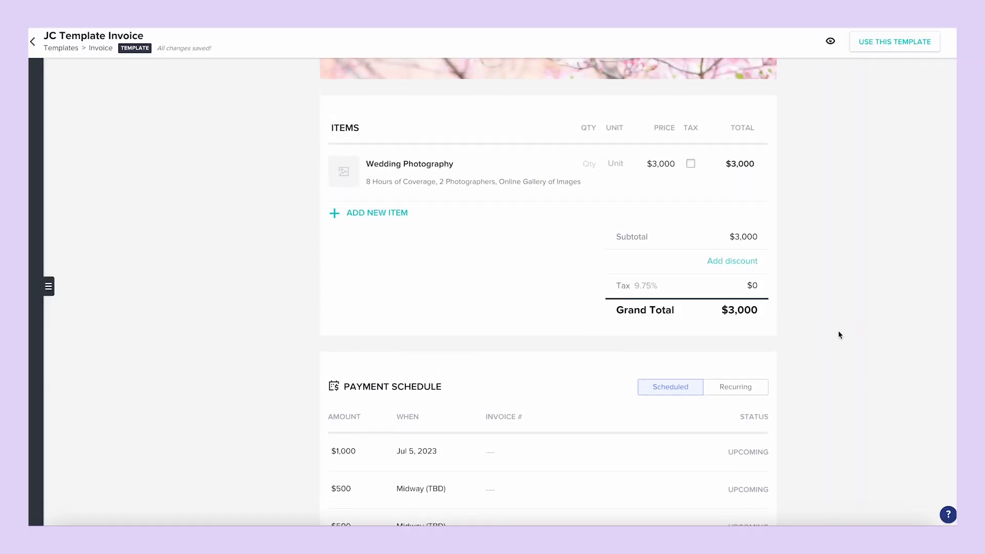
{"action": "scroll", "scroll_direction": "up", "scroll_amount": 3}
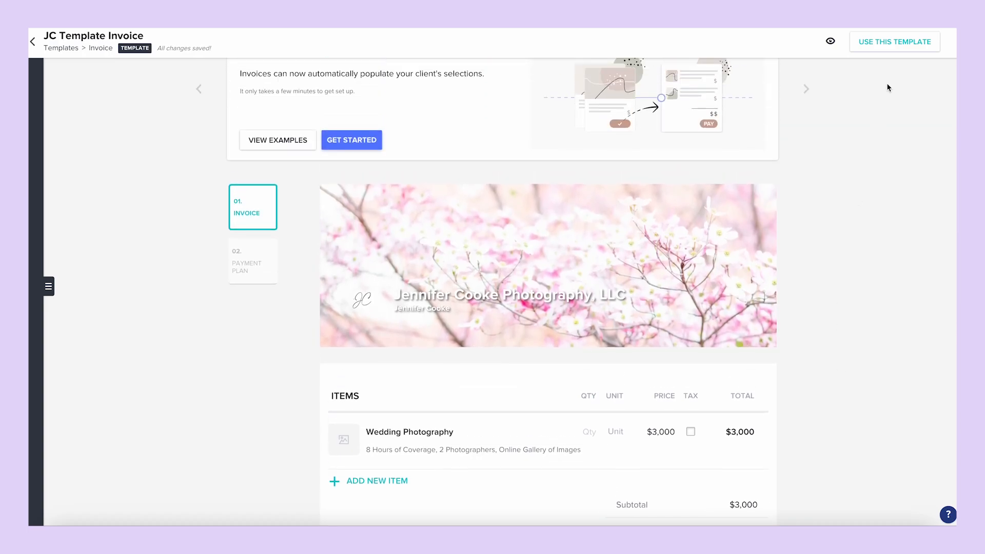
{"action": "left_click", "coordinate": [894, 41]}
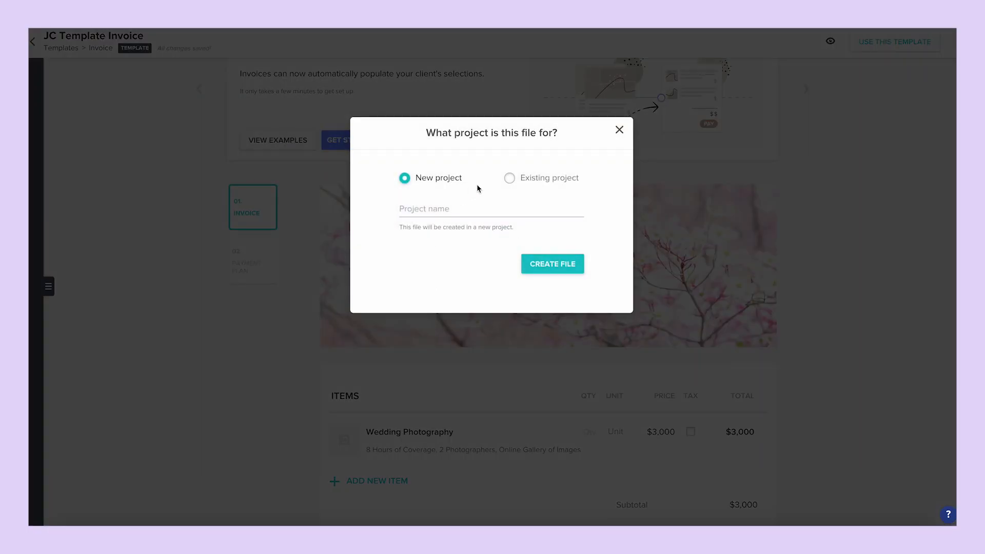
{"action": "type", "text": "JC"}
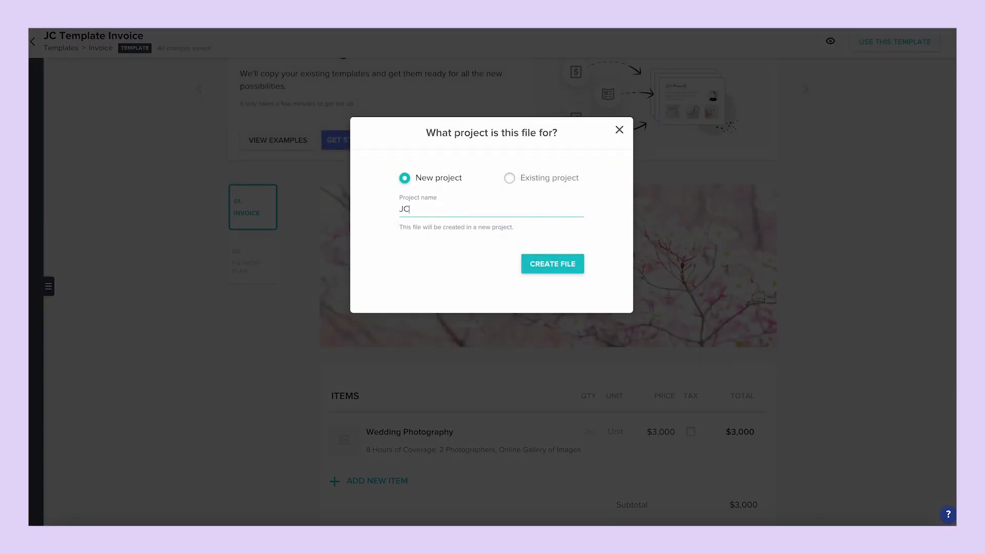
{"action": "type", "text": "Temp"}
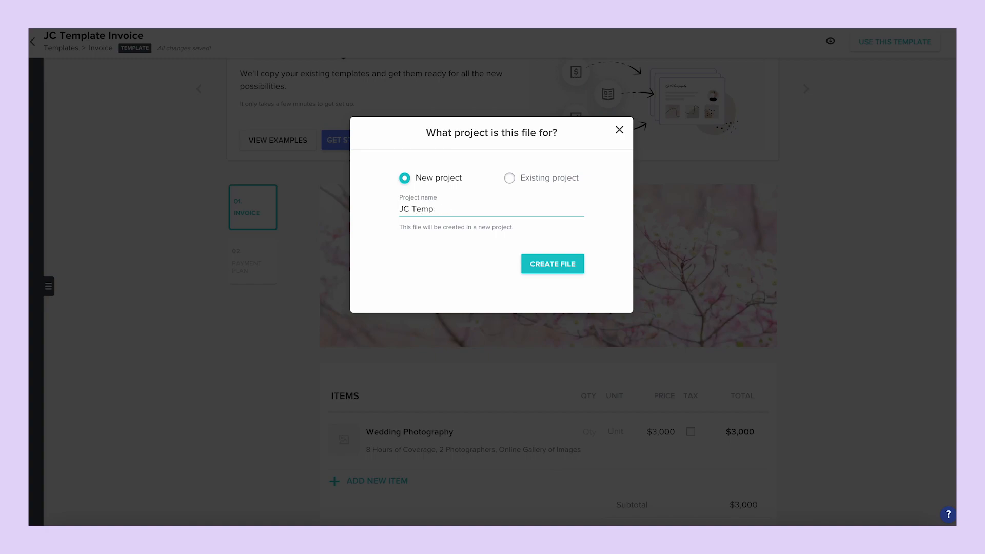
{"action": "type", "text": "late Invoice"}
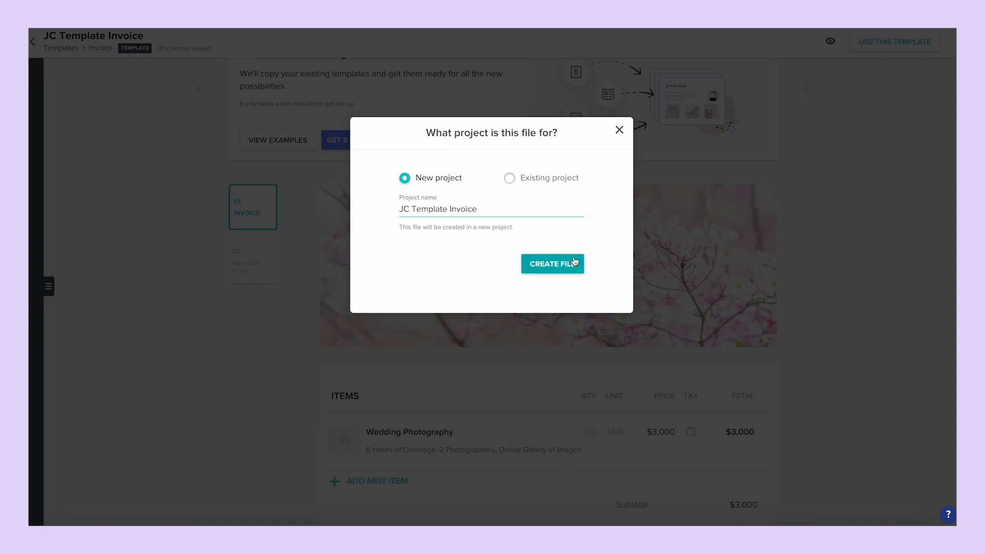
{"action": "left_click", "coordinate": [553, 264]}
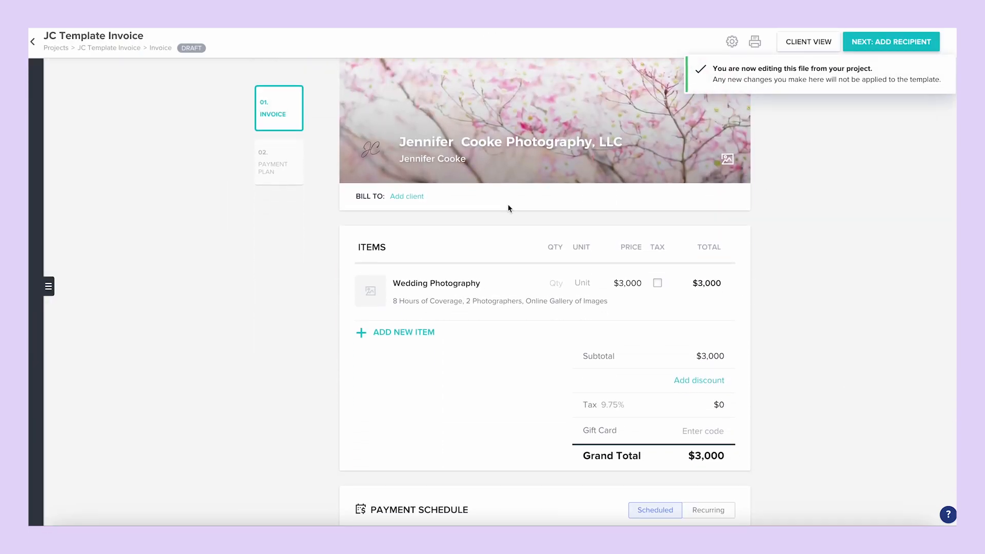
Start adding a Bill To client and bring up the Add Participant form
{"action": "left_click", "coordinate": [407, 197]}
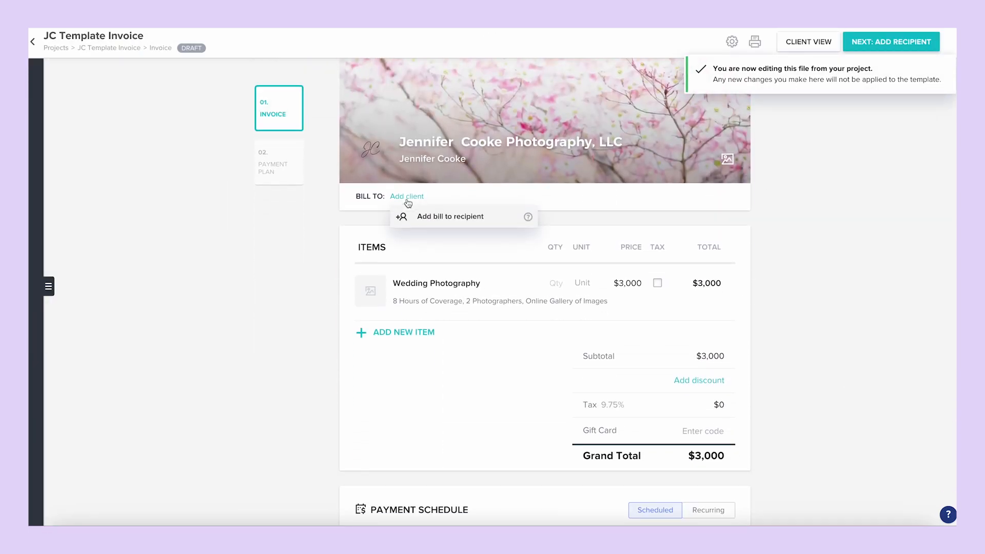
{"action": "scroll", "scroll_direction": "down", "scroll_amount": 3}
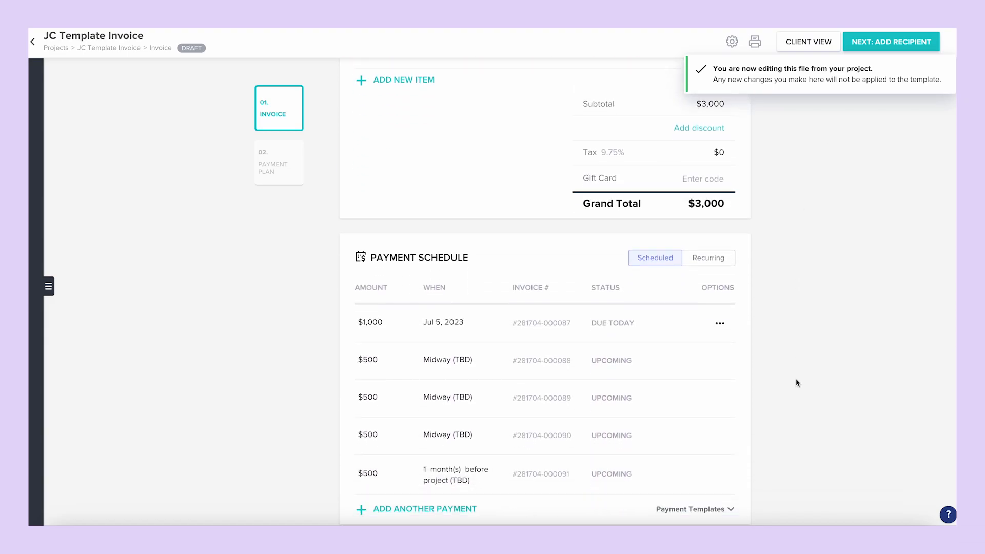
{"action": "left_click", "coordinate": [891, 41]}
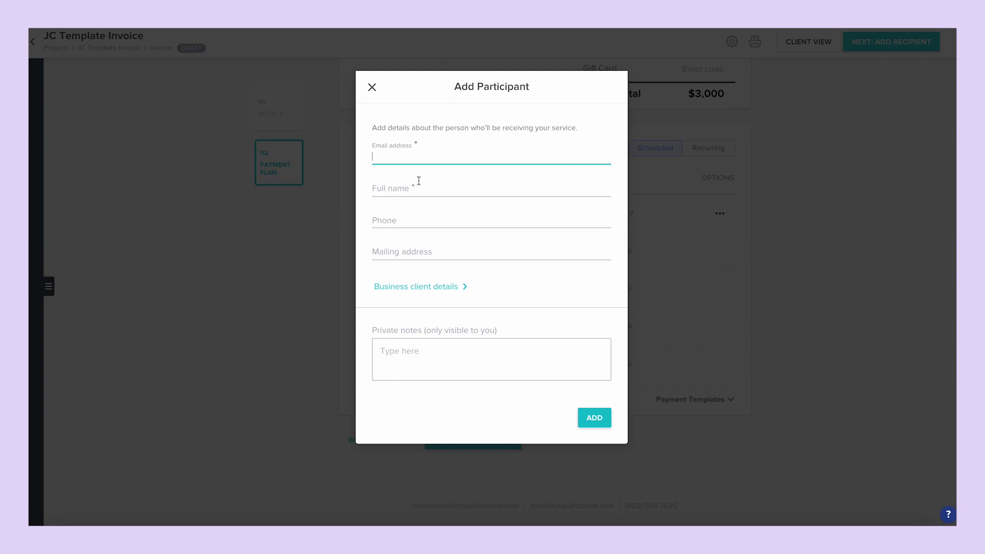
{"action": "mouse_move", "coordinate": [488, 267]}
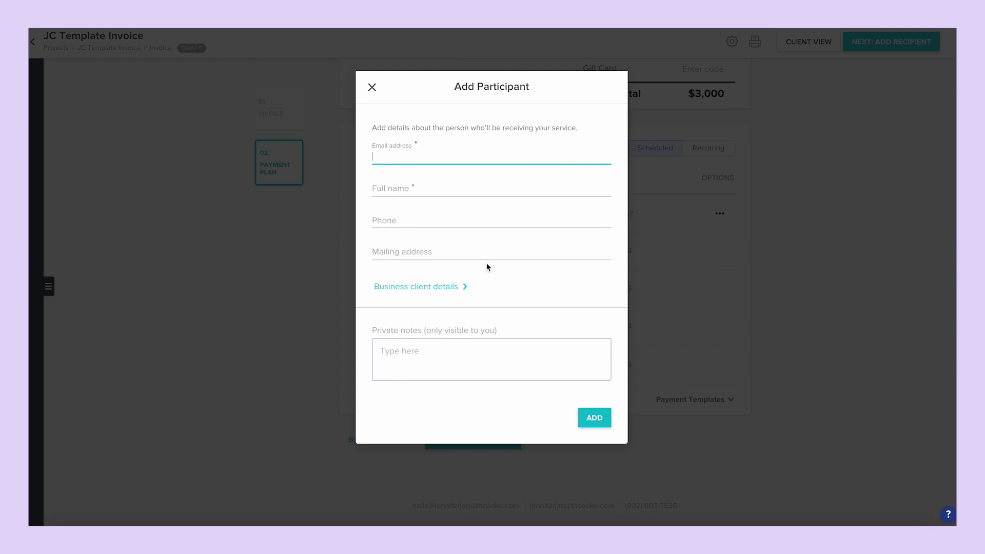
{"action": "mouse_move", "coordinate": [593, 417]}
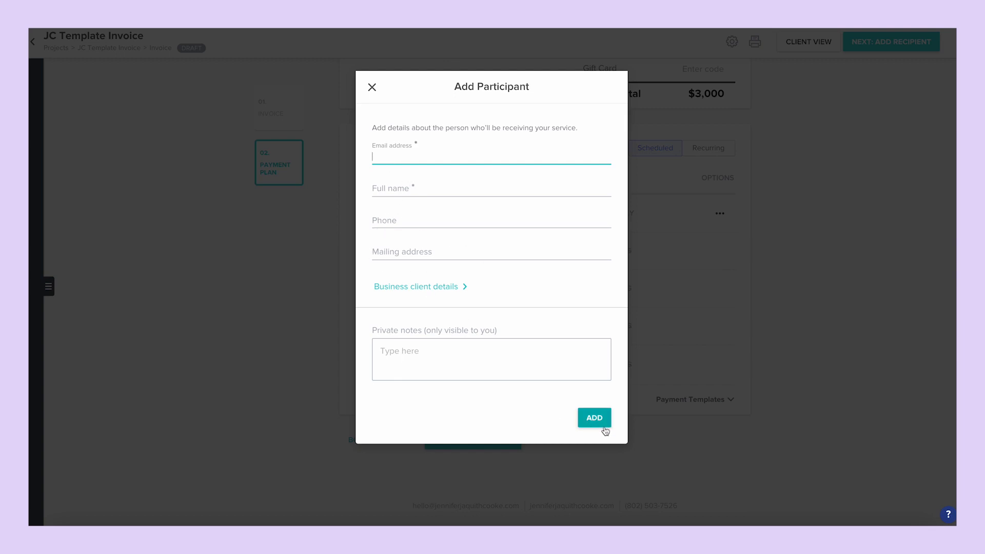
{"action": "left_click", "coordinate": [593, 418]}
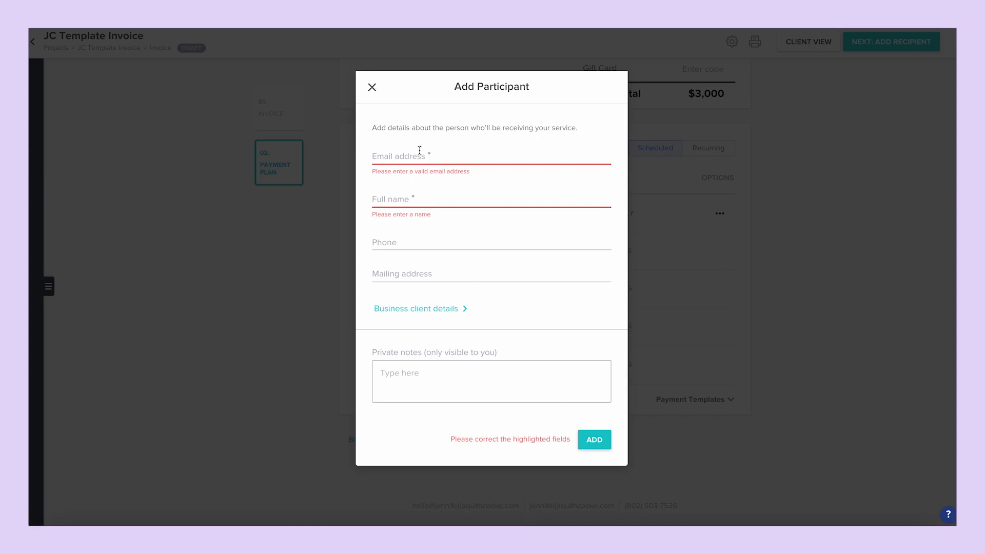
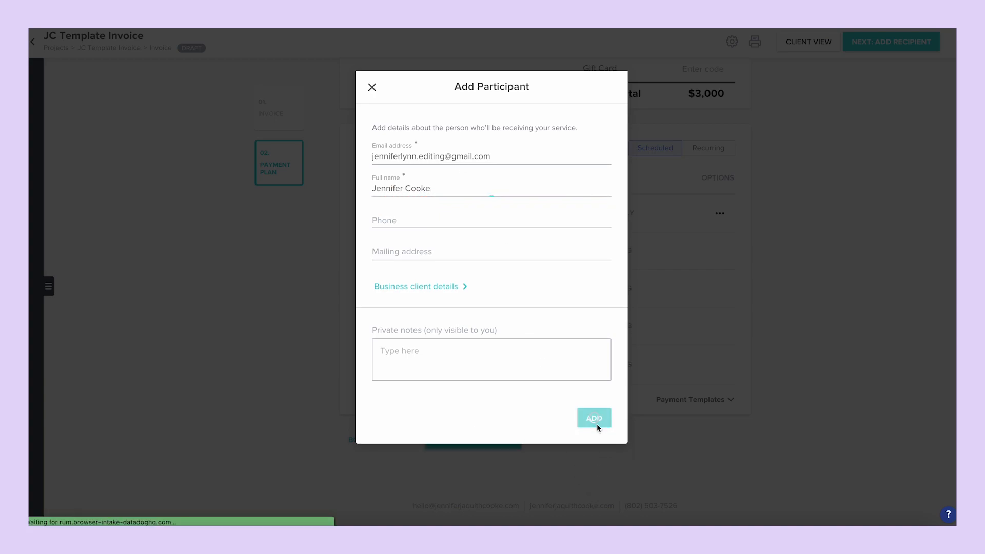
{"action": "left_click", "coordinate": [593, 417]}
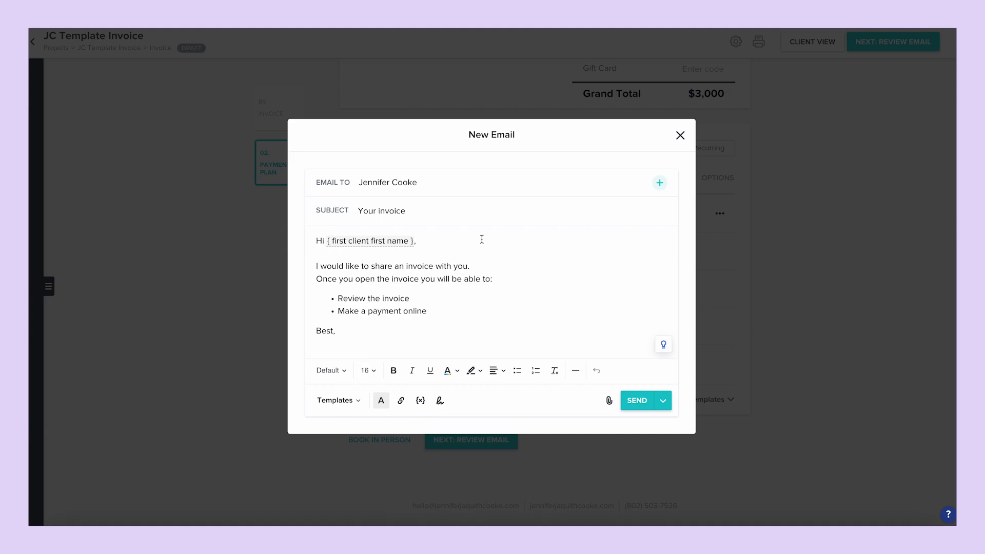
{"action": "mouse_move", "coordinate": [604, 348]}
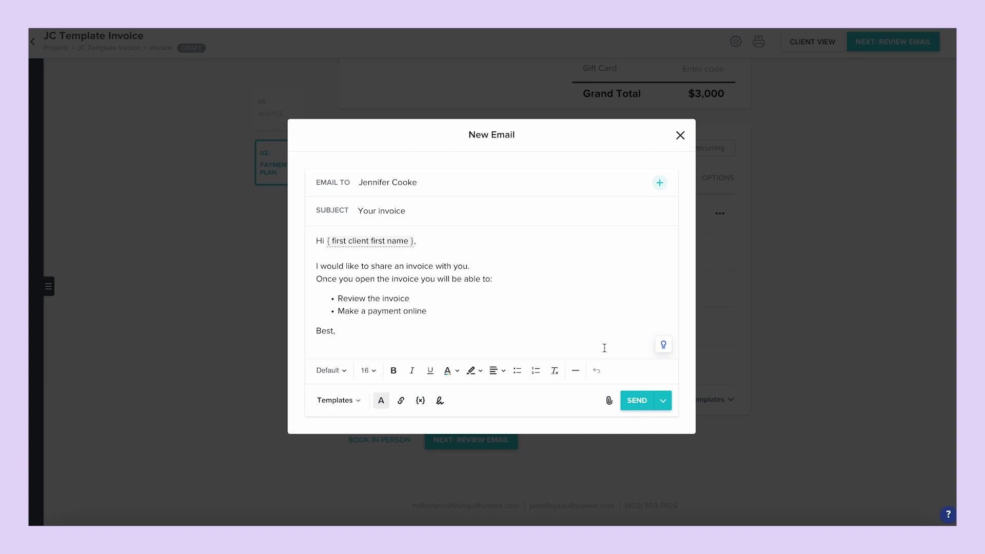
{"action": "mouse_move", "coordinate": [704, 182]}
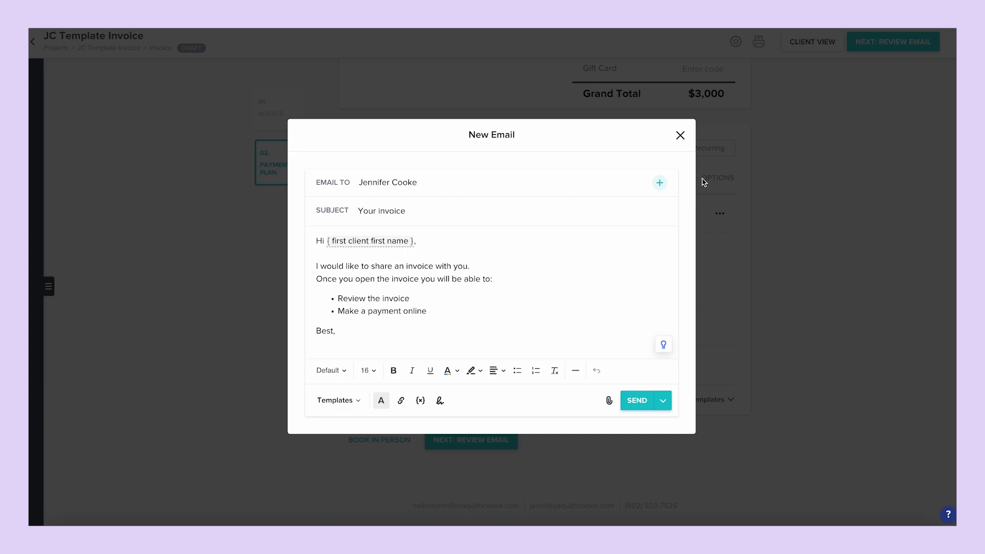
{"action": "mouse_move", "coordinate": [569, 229]}
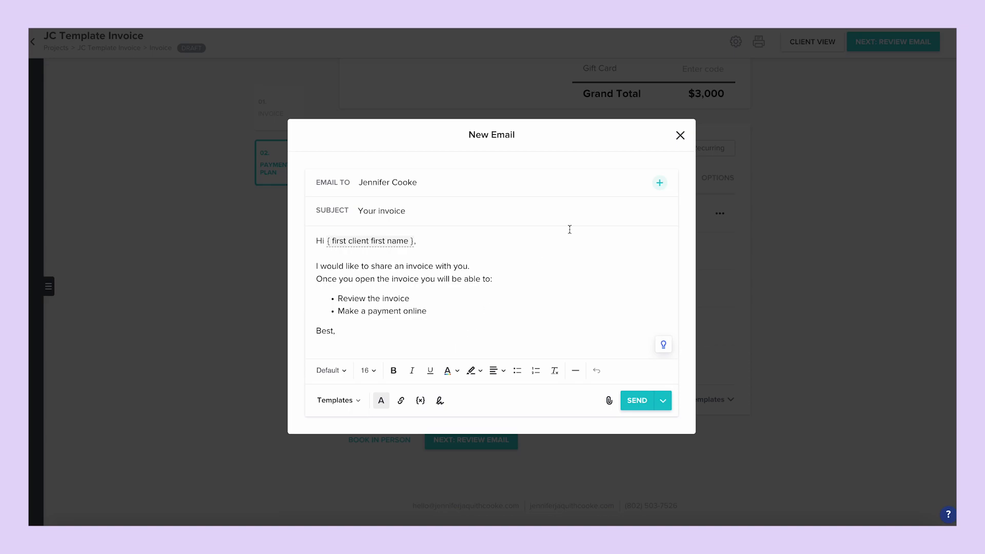
{"action": "left_click", "coordinate": [679, 136]}
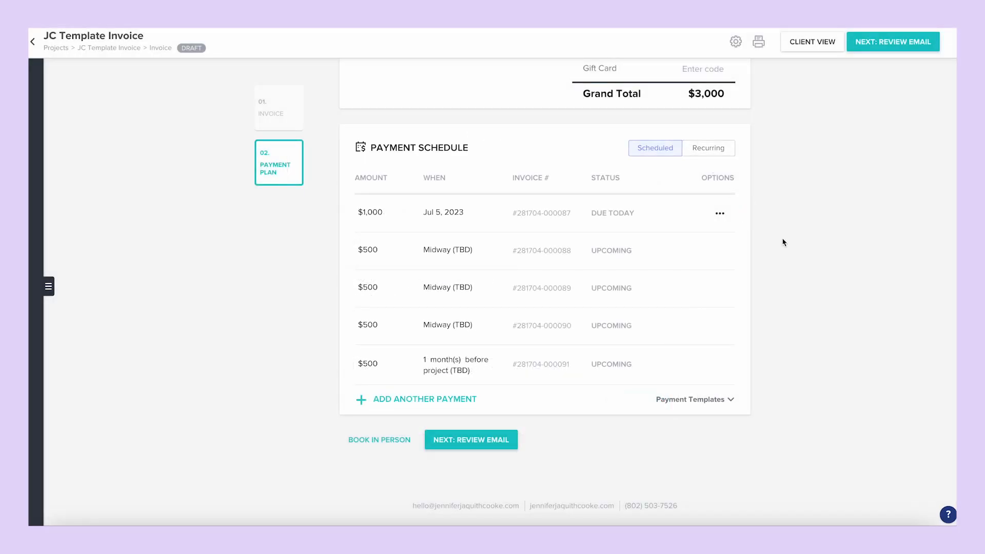